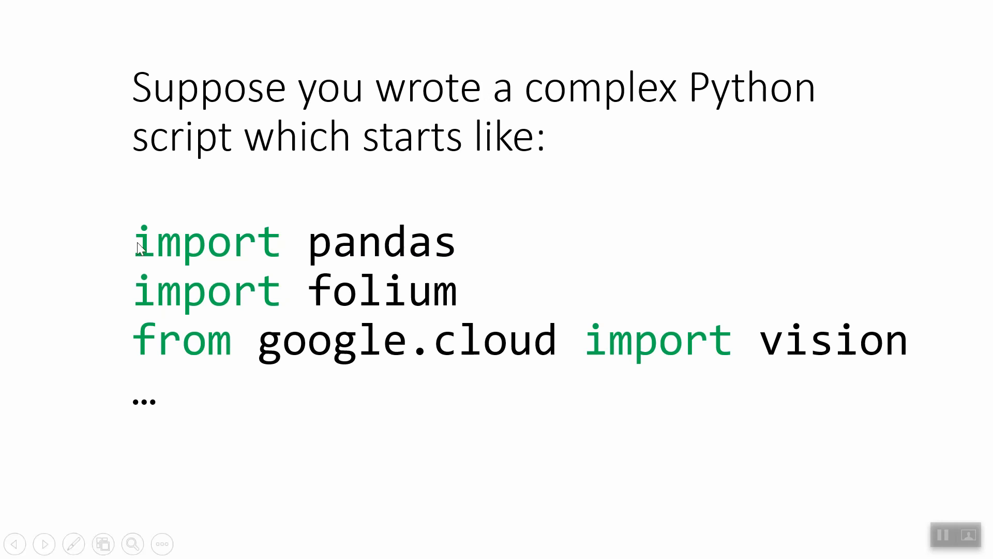
{"action": "mouse_move", "coordinate": [500, 247]}
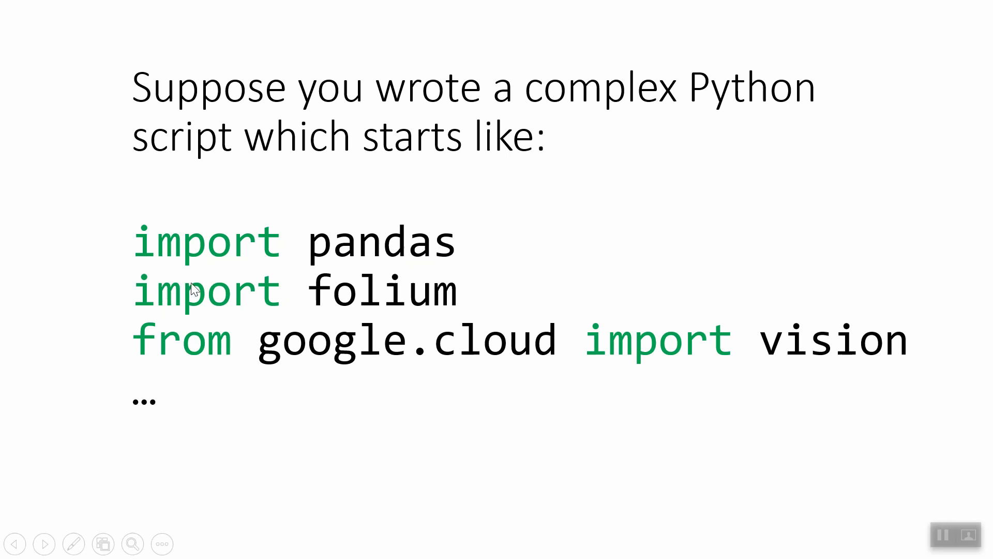
{"action": "mouse_move", "coordinate": [465, 304]}
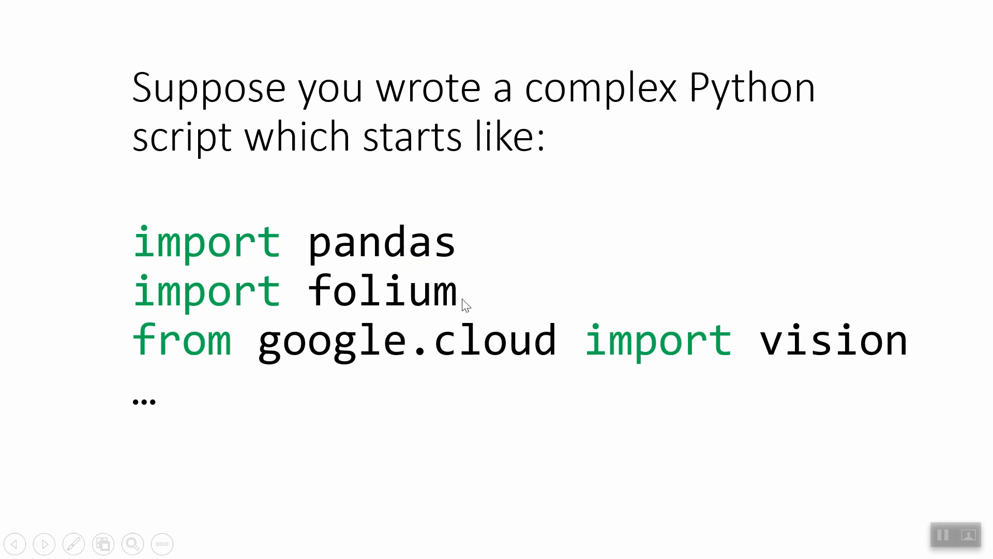
{"action": "mouse_move", "coordinate": [377, 359]}
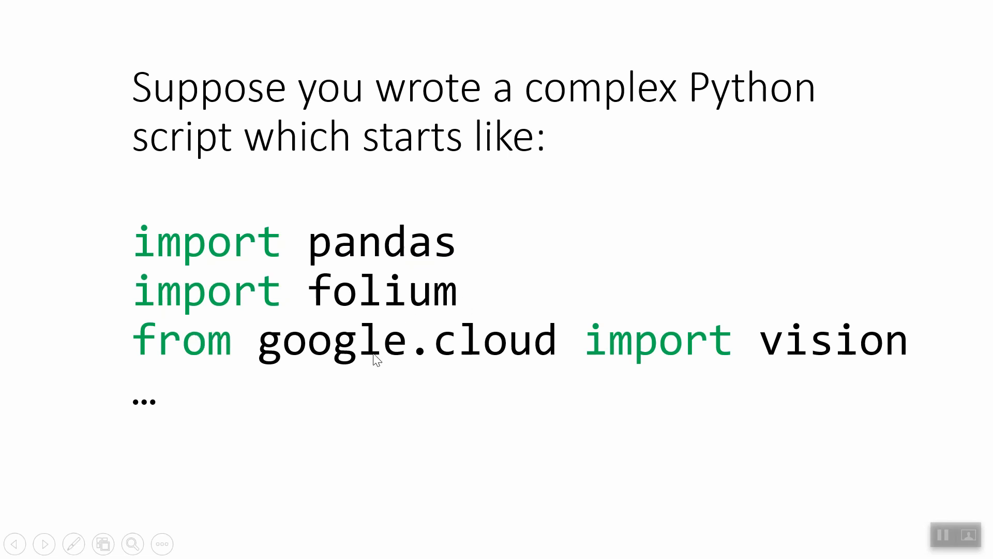
{"action": "mouse_move", "coordinate": [663, 305]}
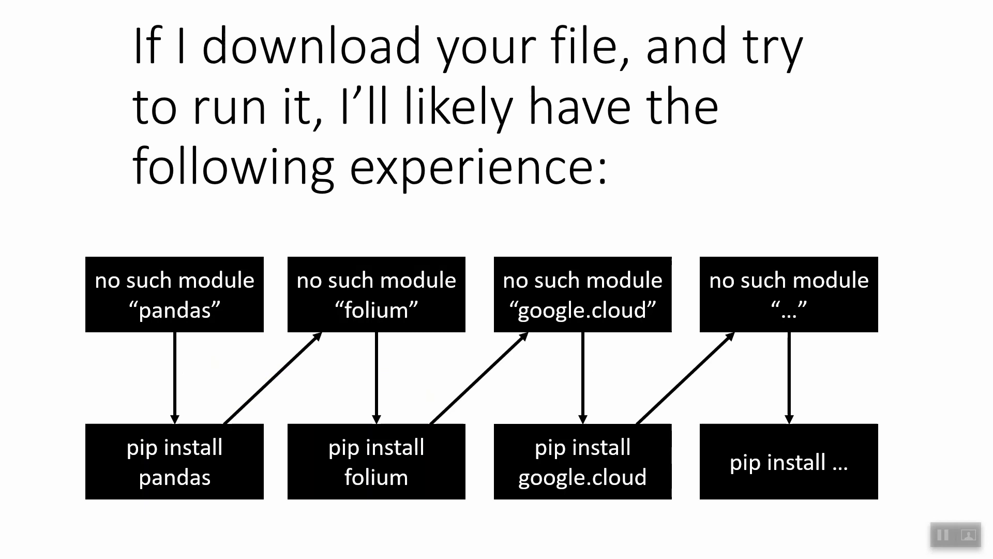
{"action": "mouse_move", "coordinate": [341, 229]}
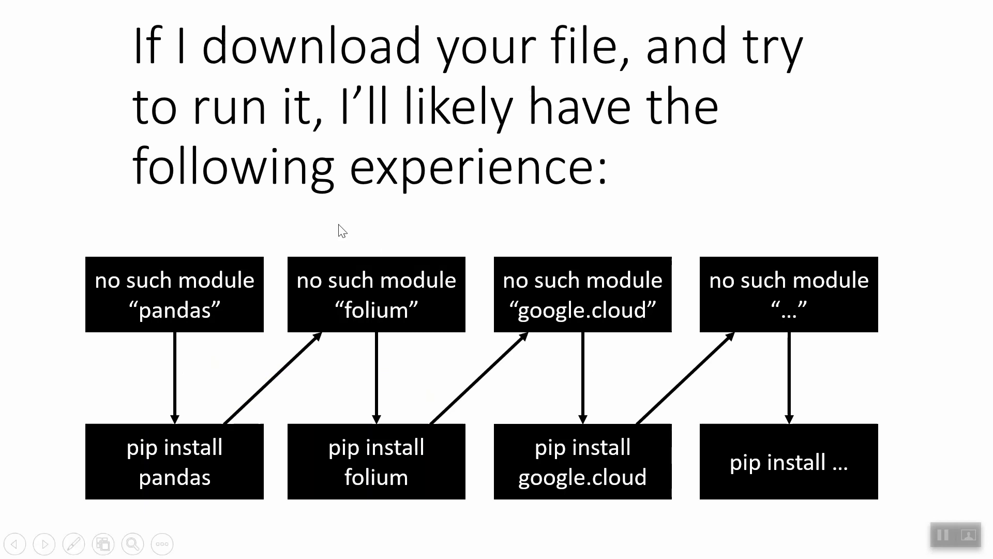
{"action": "mouse_move", "coordinate": [279, 334]}
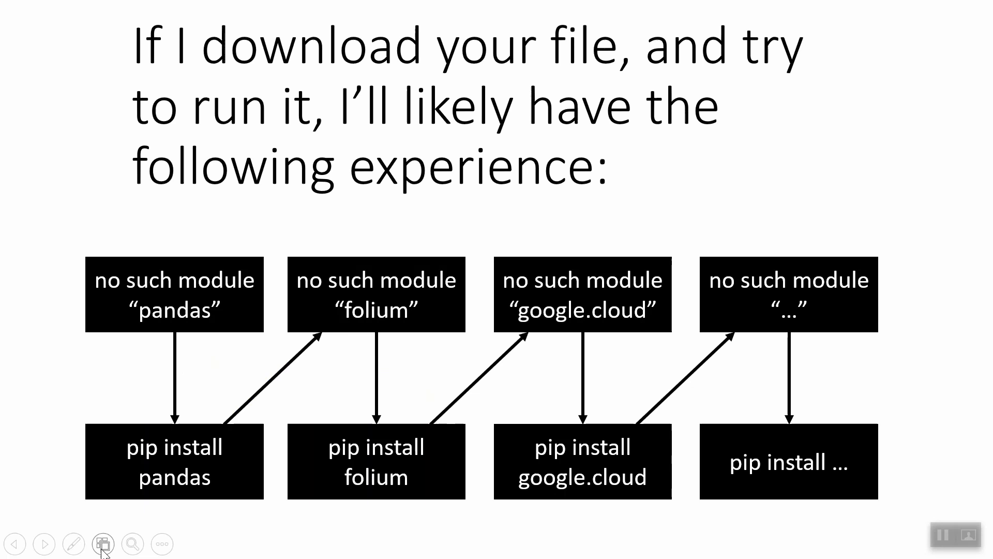
{"action": "mouse_move", "coordinate": [178, 386]}
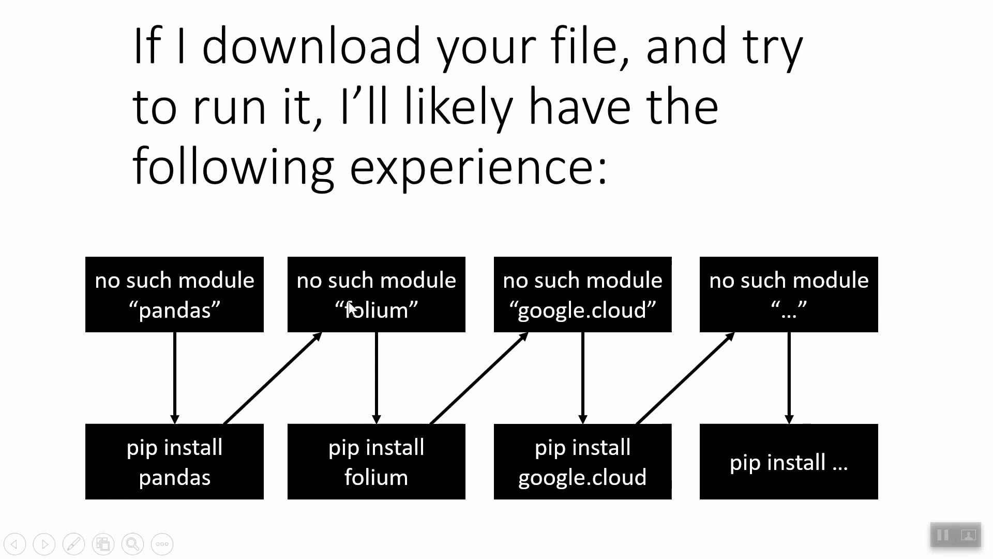
{"action": "mouse_move", "coordinate": [372, 225]}
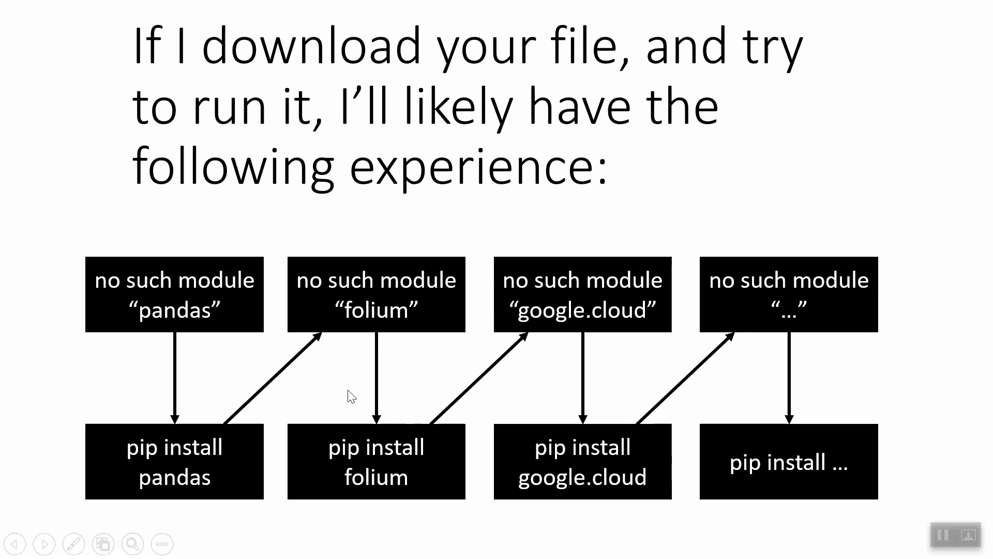
{"action": "mouse_move", "coordinate": [581, 325]}
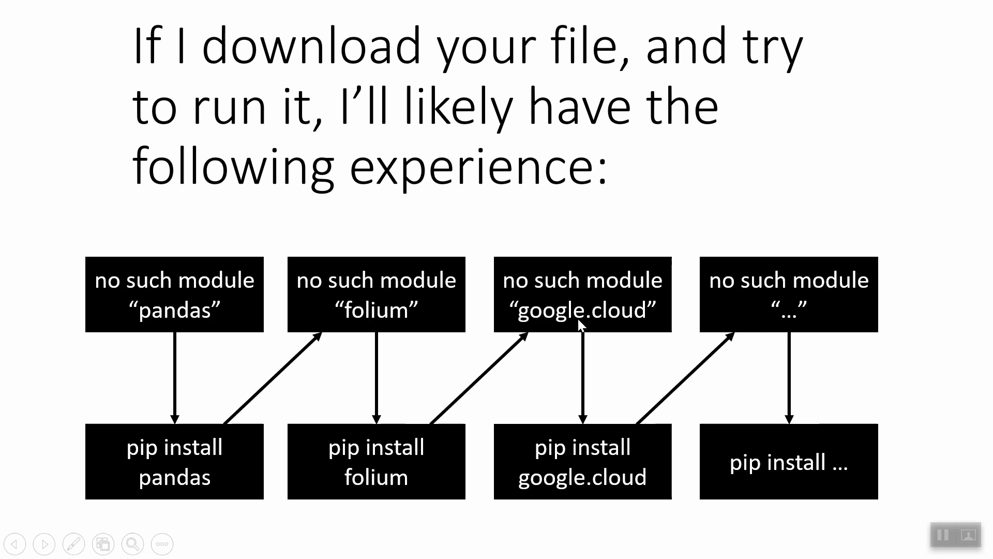
{"action": "mouse_move", "coordinate": [633, 316]}
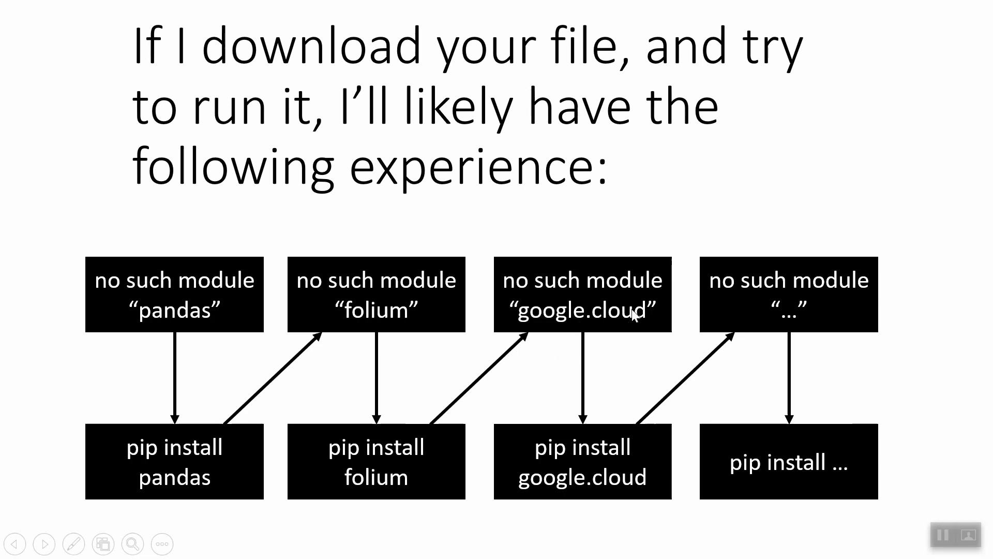
{"action": "mouse_move", "coordinate": [556, 432]}
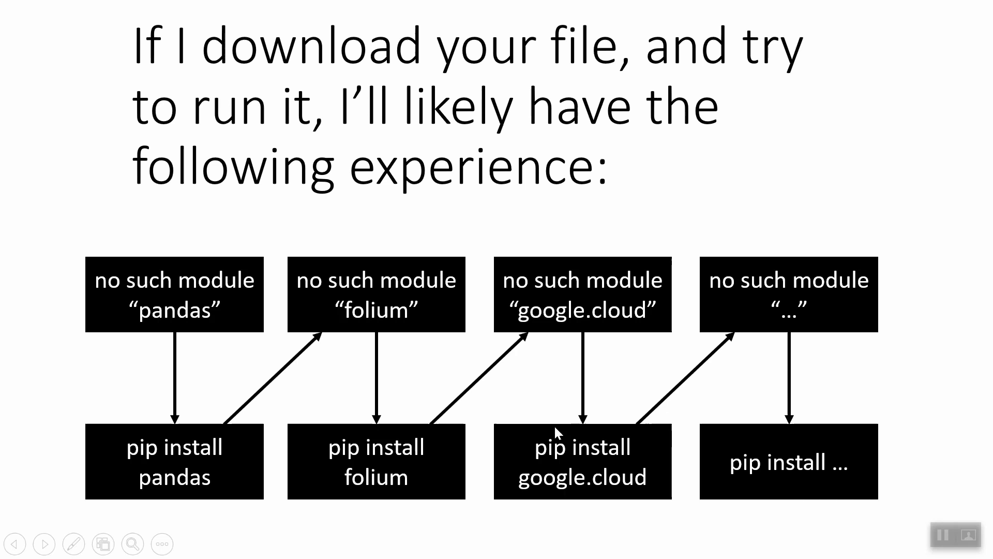
{"action": "mouse_move", "coordinate": [777, 320]}
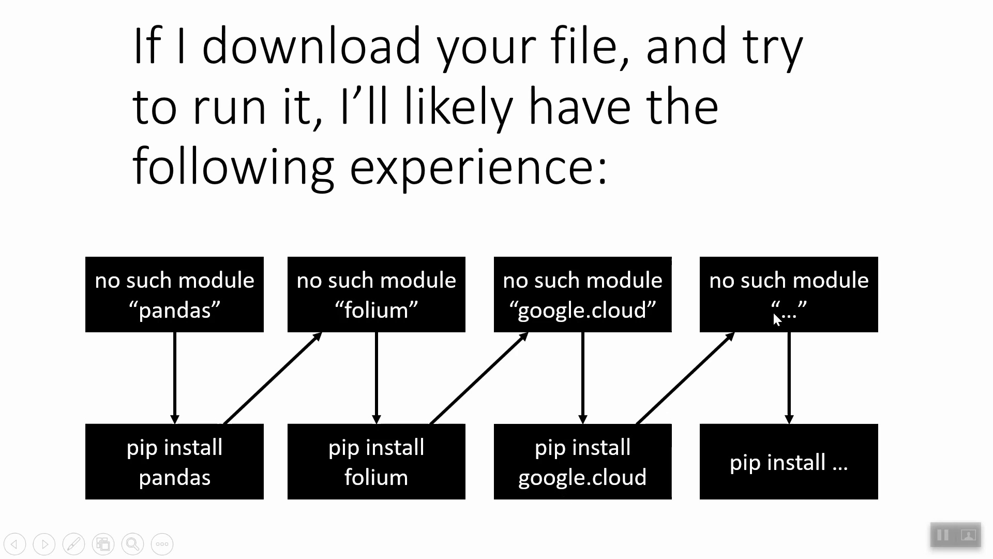
{"action": "mouse_move", "coordinate": [777, 320]}
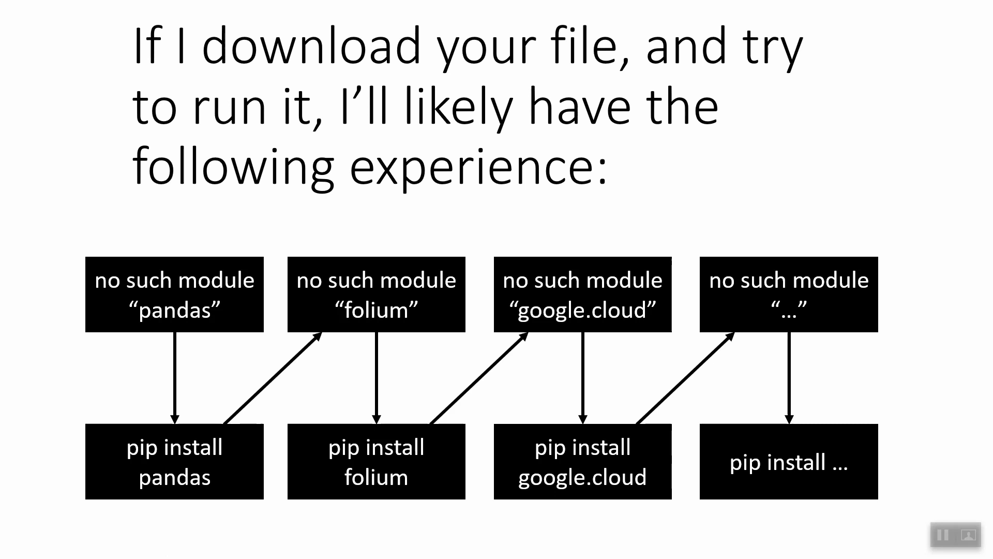
- Switch to Anaconda Prompt and enter pip freeze > requirements.txt in the CodeSpeedup folder
{"action": "key", "text": "Right"}
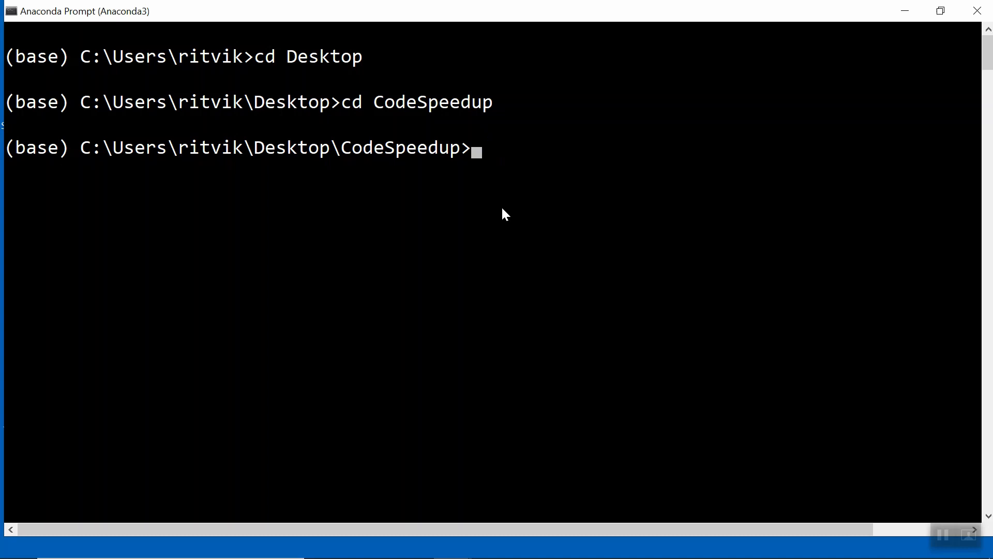
{"action": "type", "text": "pip freeze >"}
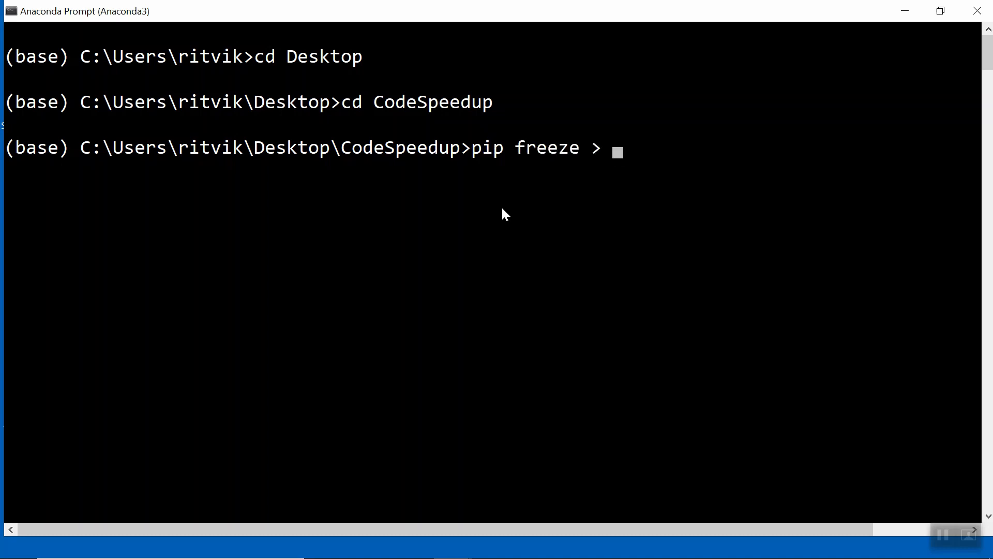
{"action": "type", "text": "requireme"}
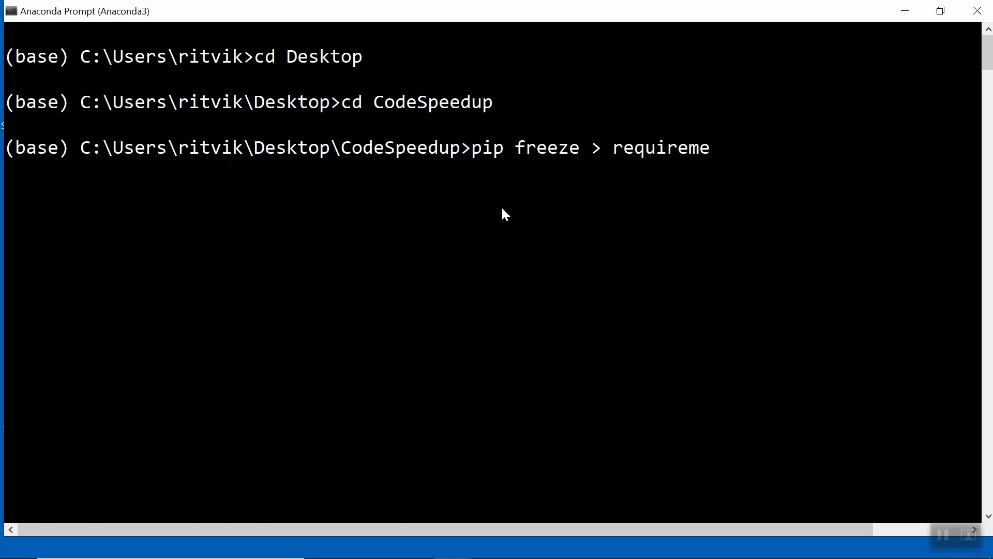
{"action": "type", "text": "nts.txt"}
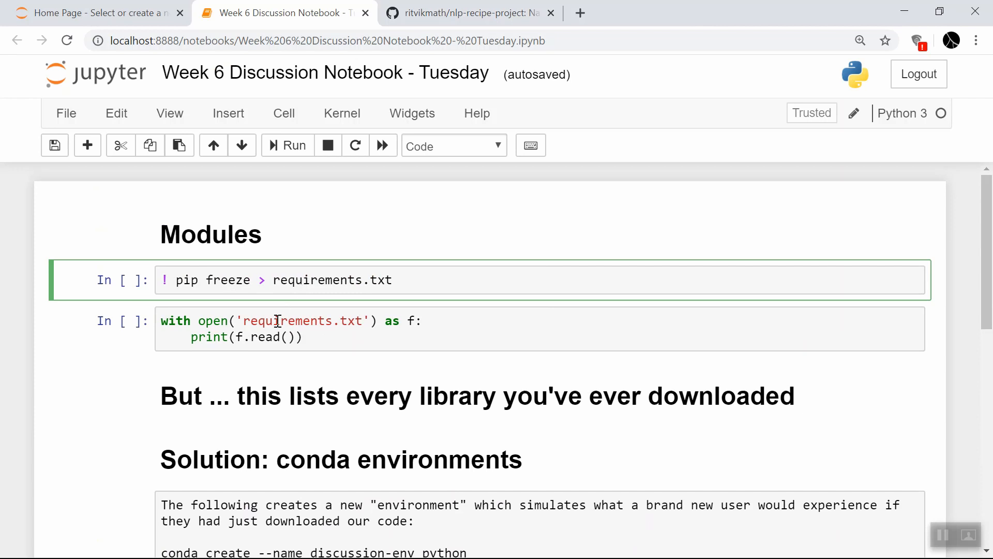
- Run the notebook cell printing requirements.txt and scroll through packages like dash, folium, google-cloud-vision
{"action": "left_click", "coordinate": [292, 146]}
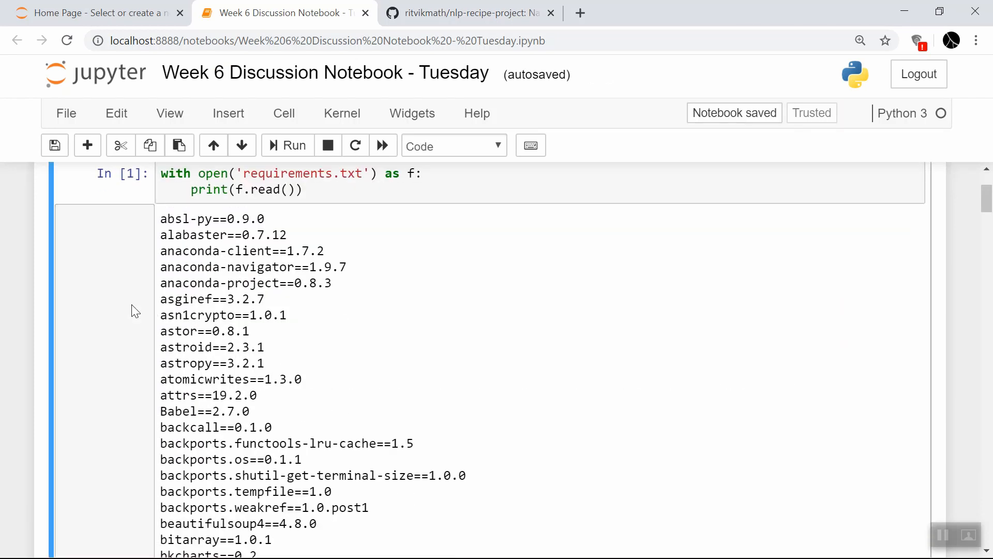
{"action": "scroll", "scroll_direction": "down", "scroll_amount": 3}
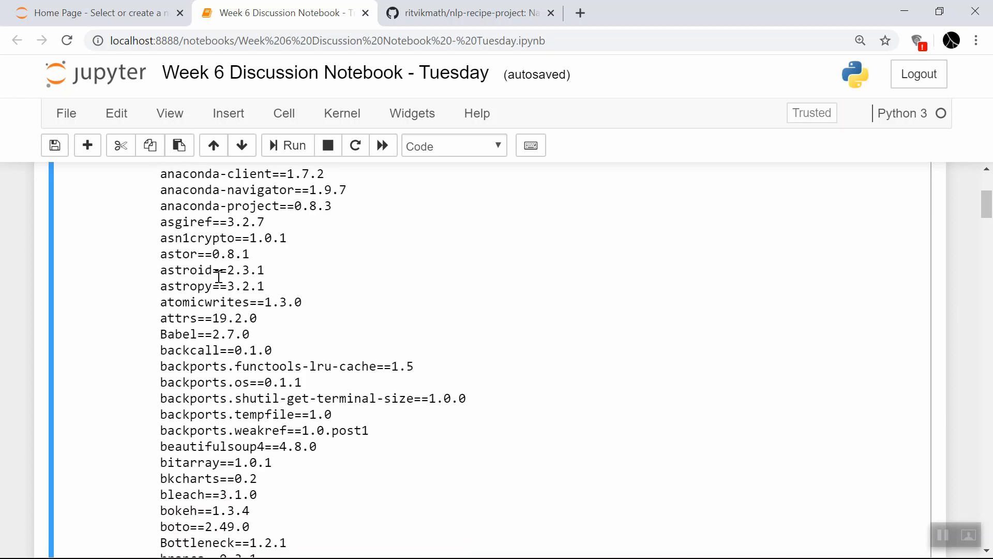
{"action": "scroll", "scroll_direction": "down", "scroll_amount": 3}
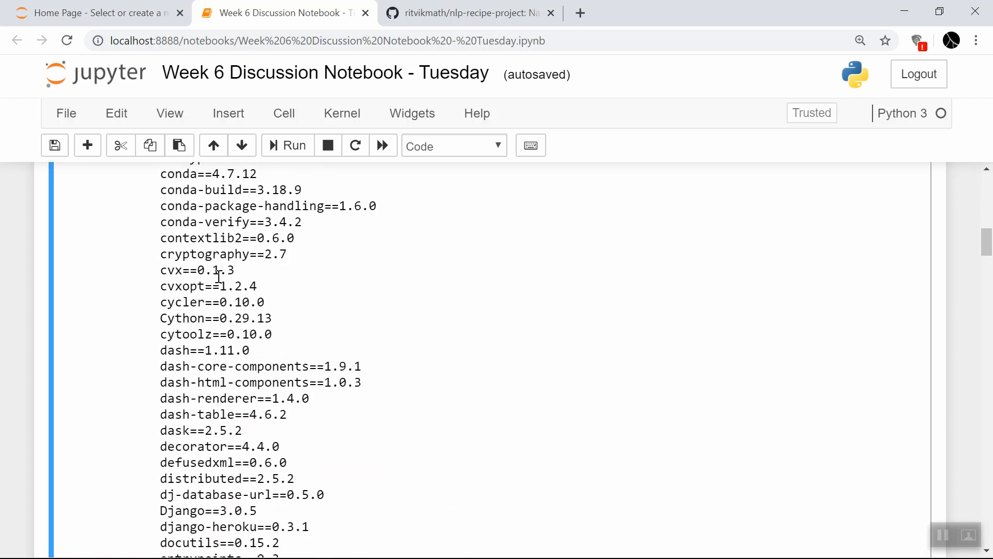
{"action": "scroll", "scroll_direction": "down", "scroll_amount": 3}
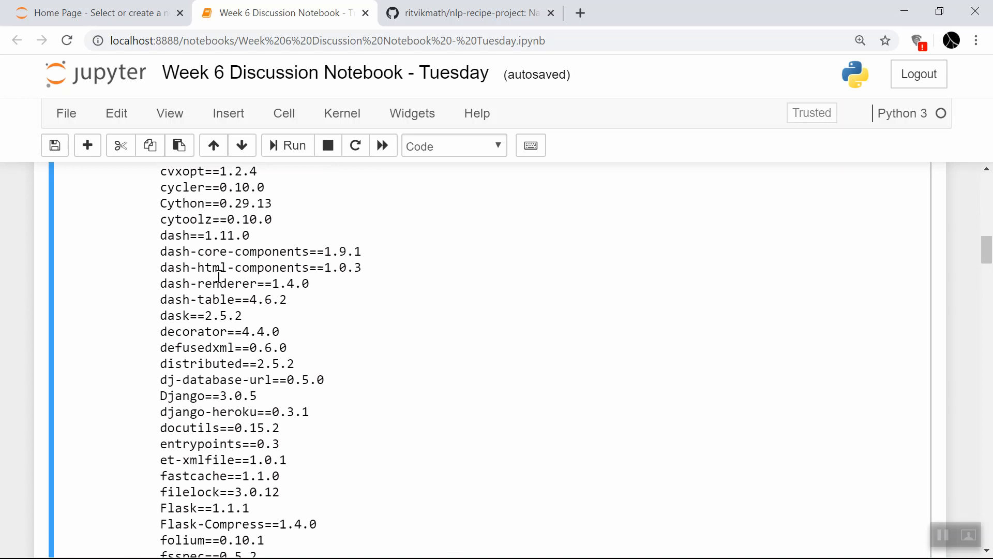
{"action": "scroll", "scroll_direction": "down", "scroll_amount": 3}
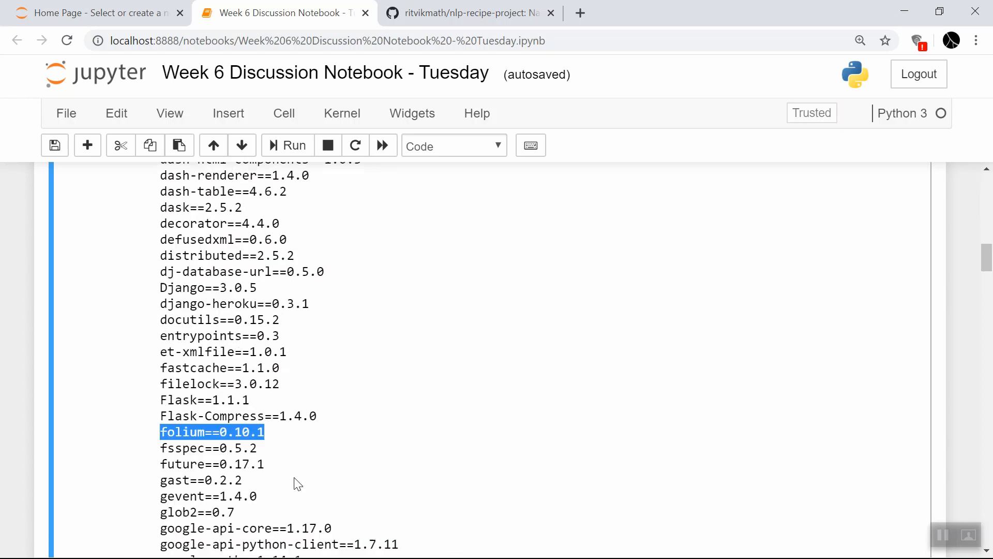
{"action": "scroll", "scroll_direction": "down", "scroll_amount": 3}
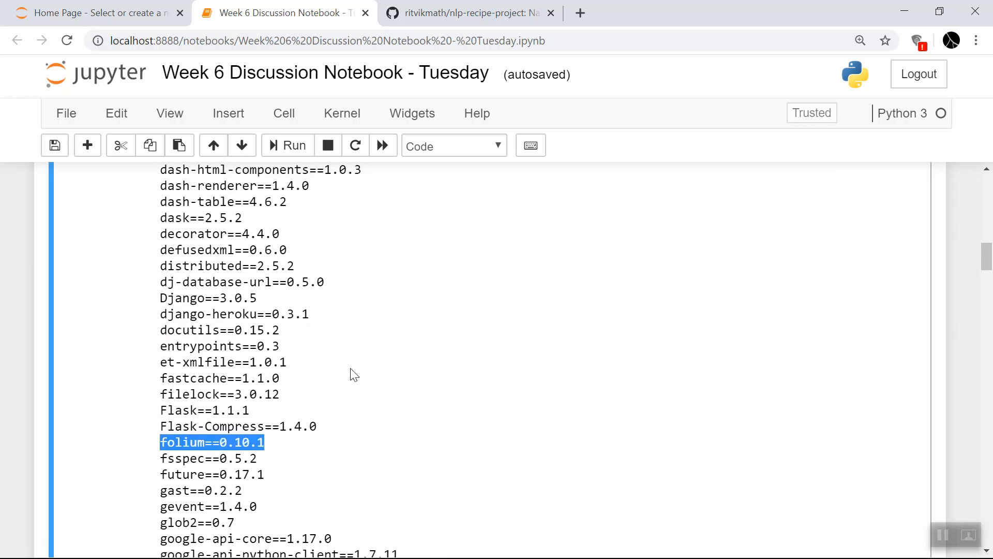
{"action": "scroll", "scroll_direction": "up", "scroll_amount": 3}
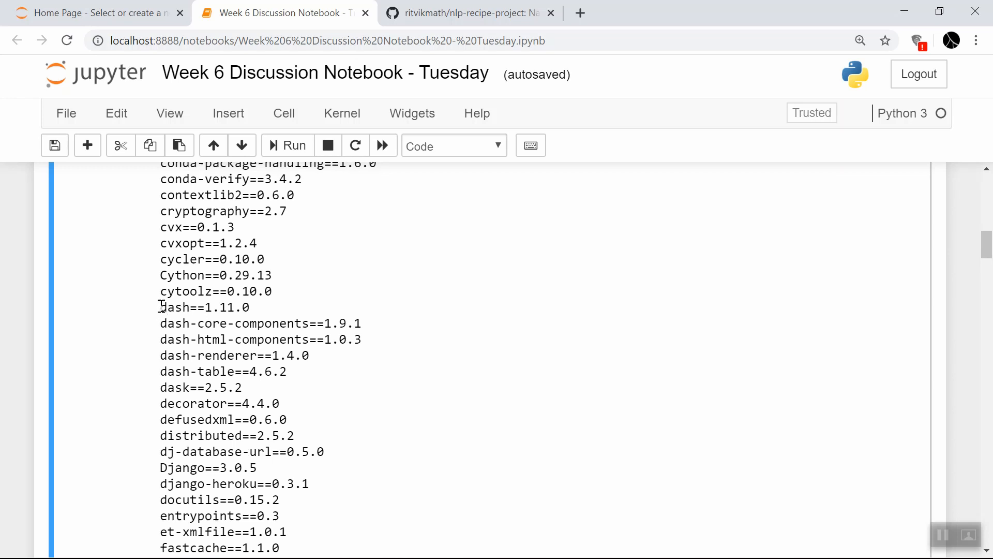
{"action": "double_click", "coordinate": [184, 307]}
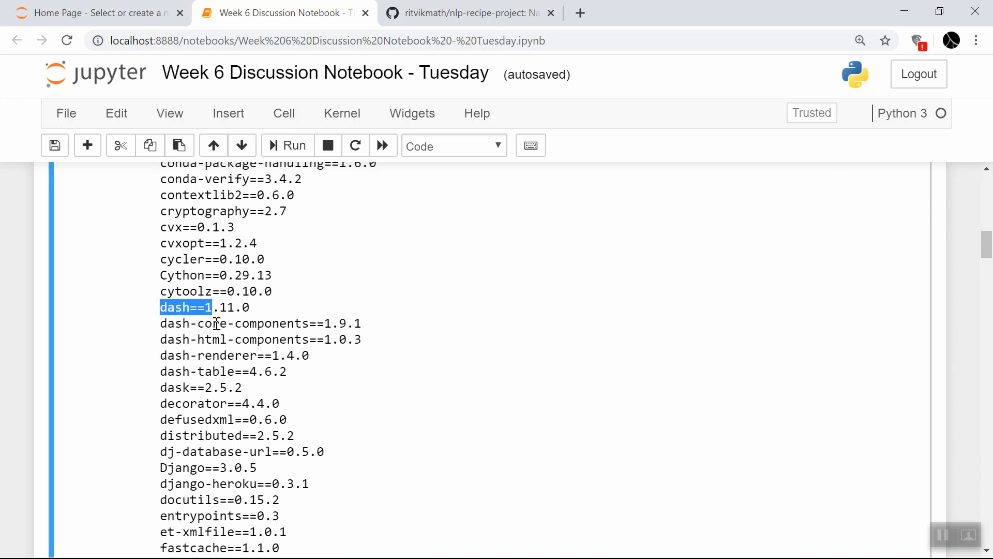
{"action": "scroll", "scroll_direction": "down", "scroll_amount": 3}
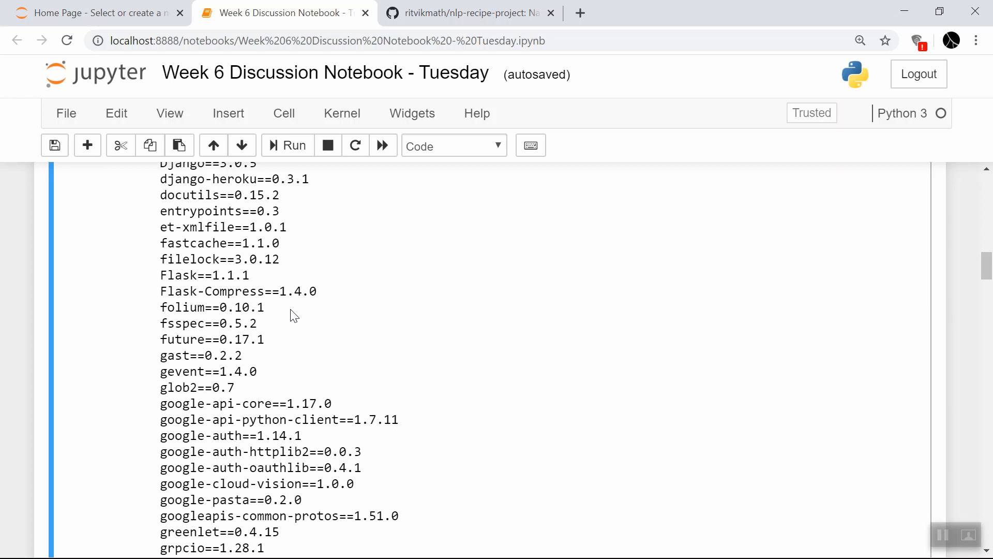
{"action": "mouse_move", "coordinate": [548, 542]}
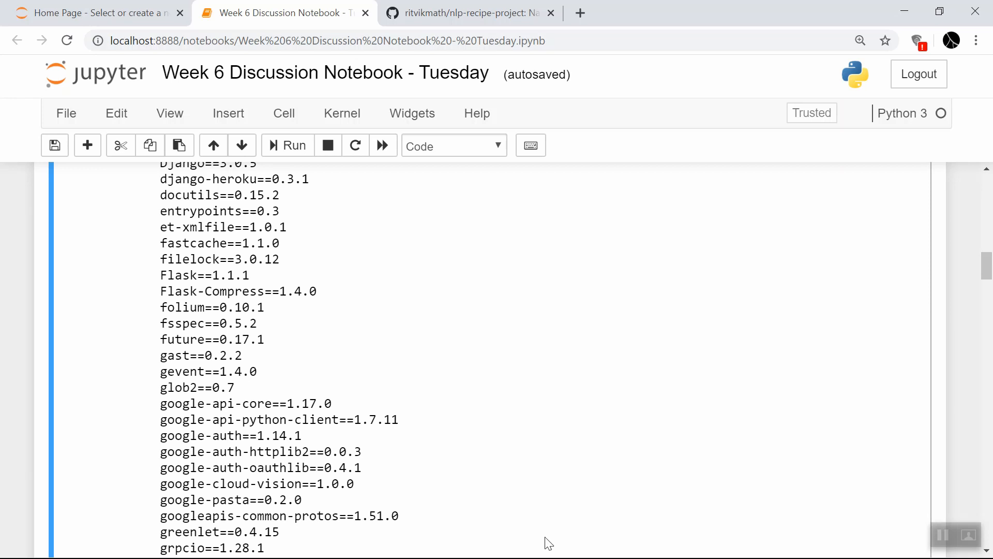
{"action": "scroll", "scroll_direction": "down", "scroll_amount": 3}
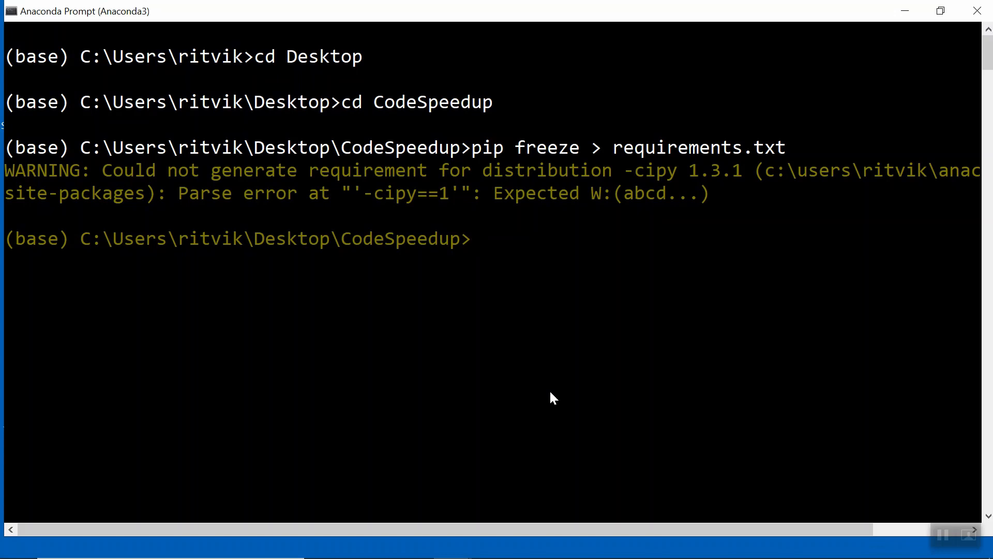
- Create the test-env conda environment with Python 3.8.2, confirming with y
{"action": "type", "text": "conda"}
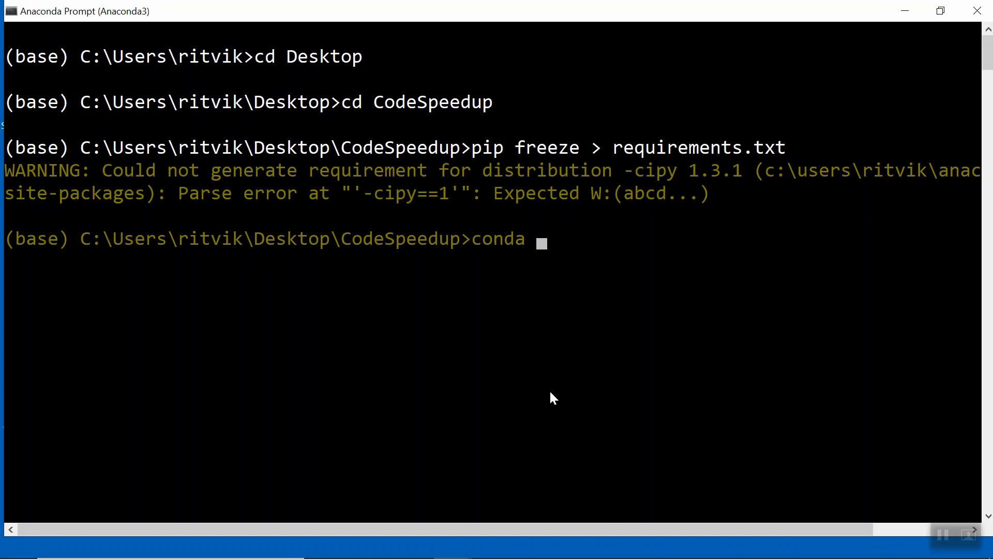
{"action": "type", "text": "create --name"}
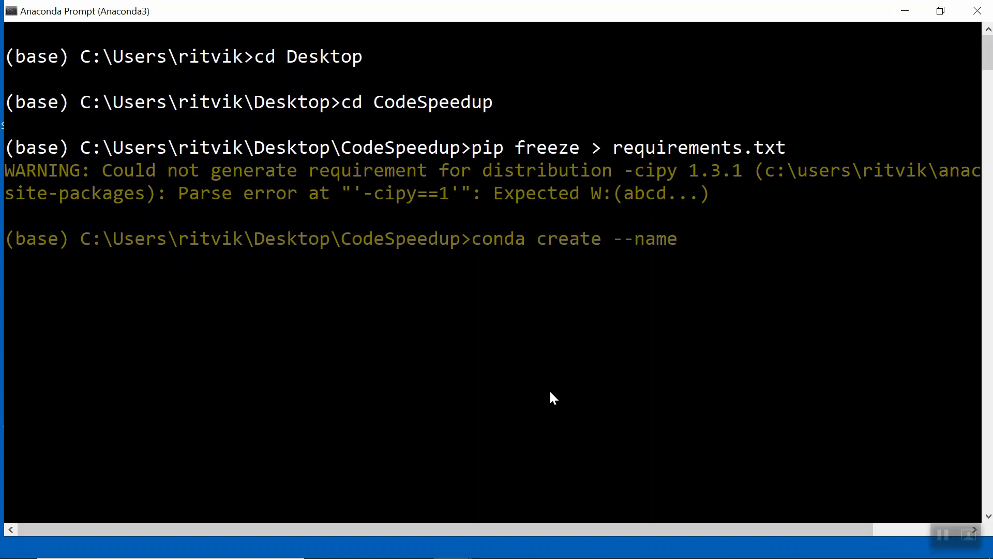
{"action": "type", "text": "tes"}
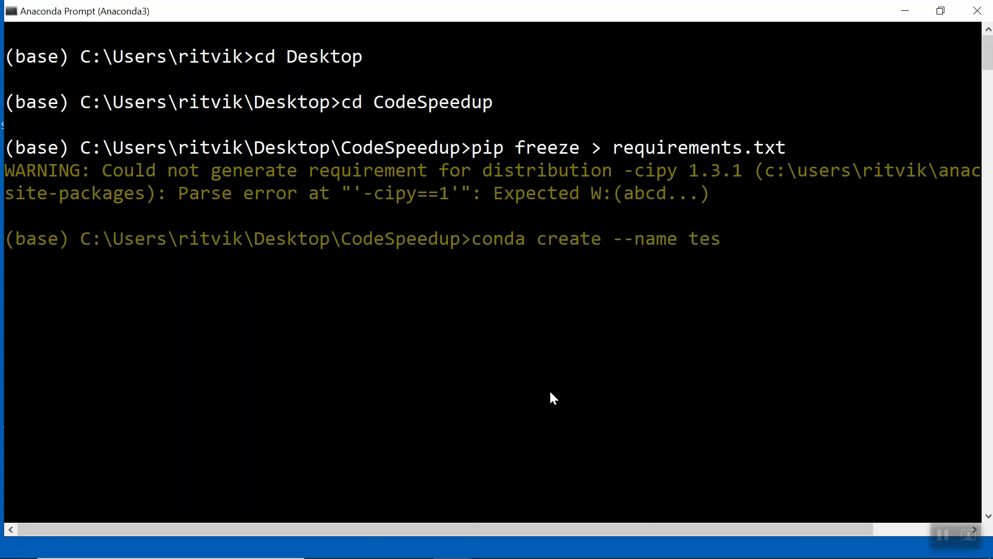
{"action": "type", "text": "t-env"}
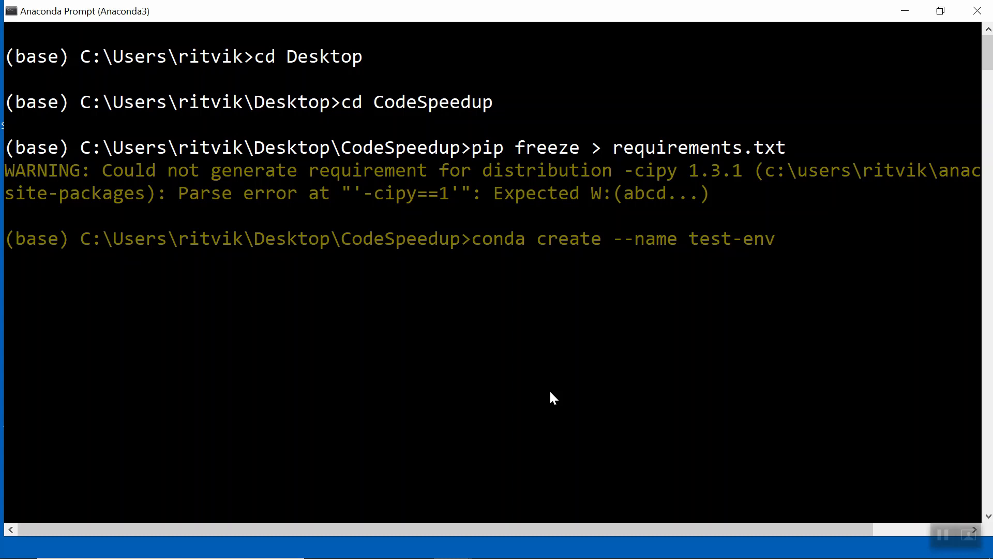
{"action": "type", "text": "python"}
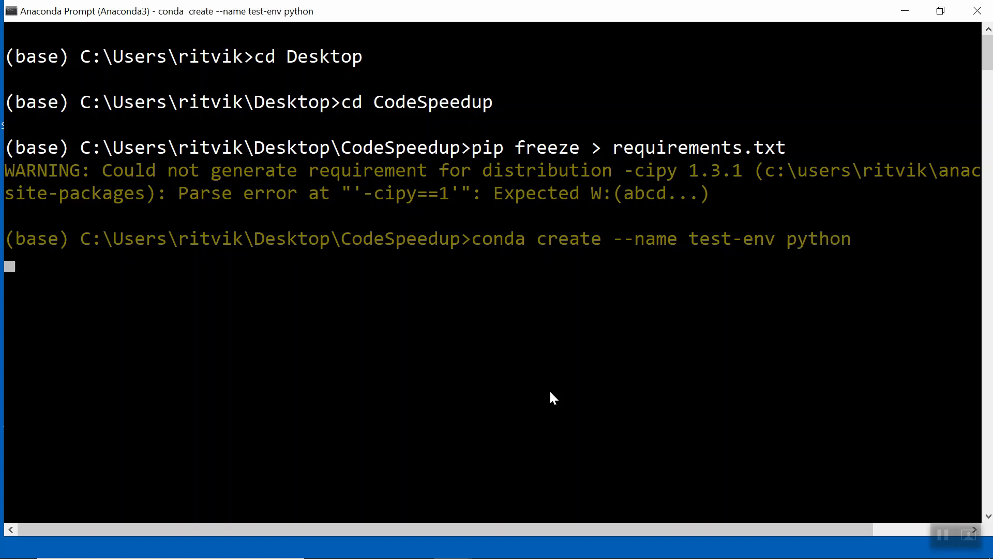
{"action": "key", "text": "Enter"}
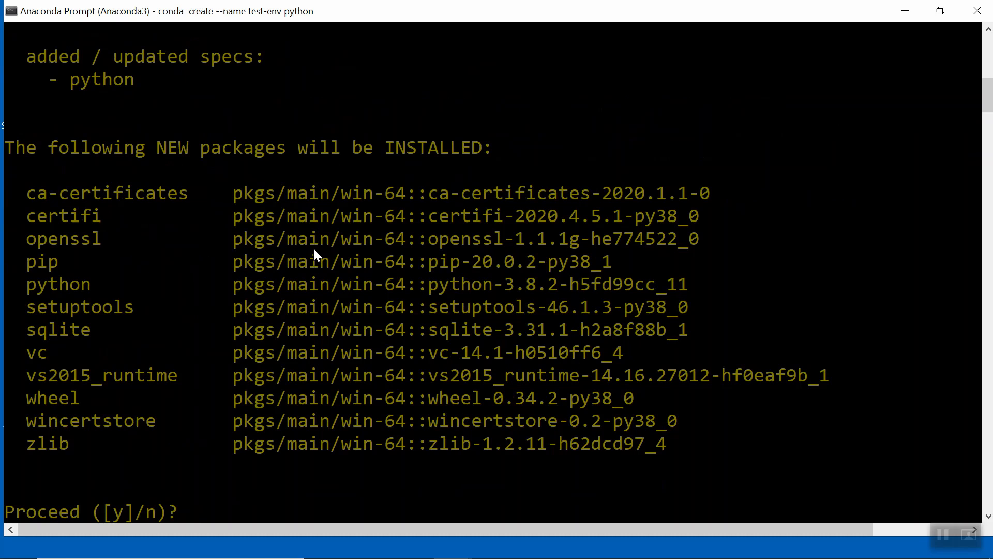
{"action": "type", "text": "y"}
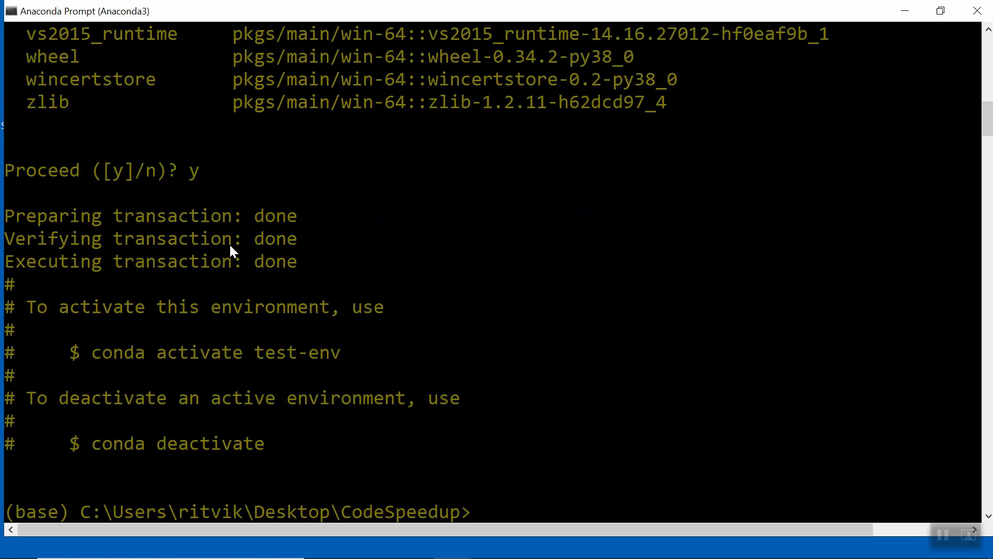
{"action": "mouse_move", "coordinate": [230, 395]}
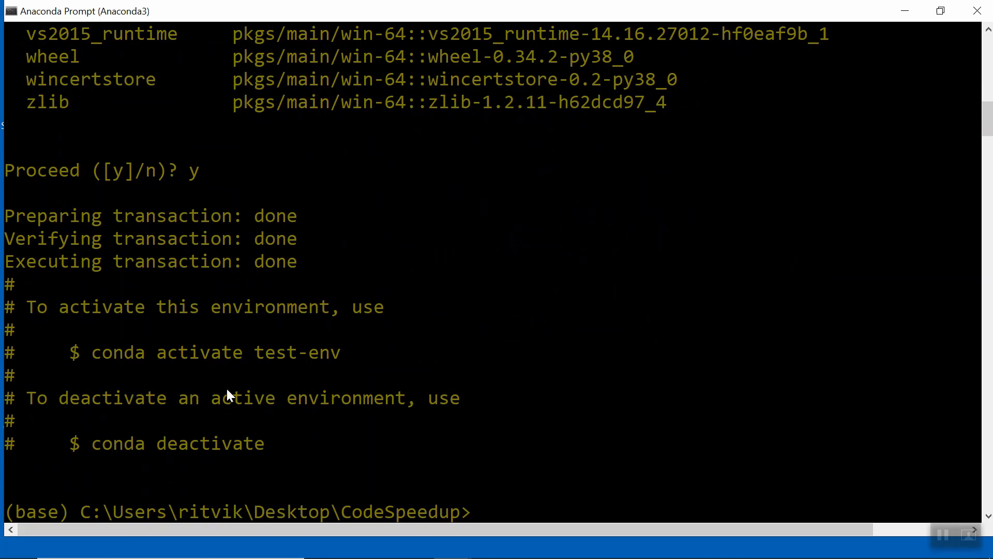
- Activate test-env, see import pandas fail with ModuleNotFoundError, and quit Python
{"action": "type", "text": "conda ac"}
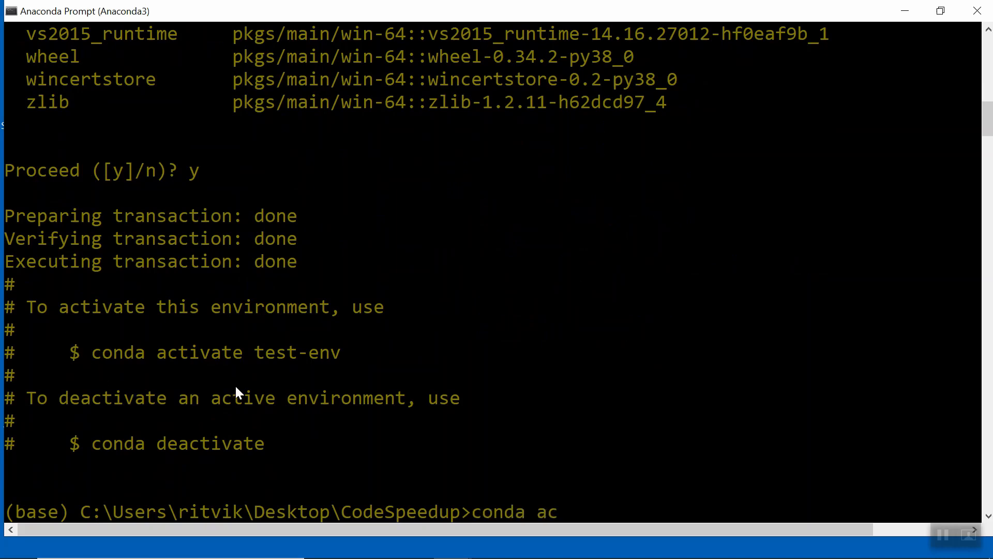
{"action": "type", "text": "tivate test-env"}
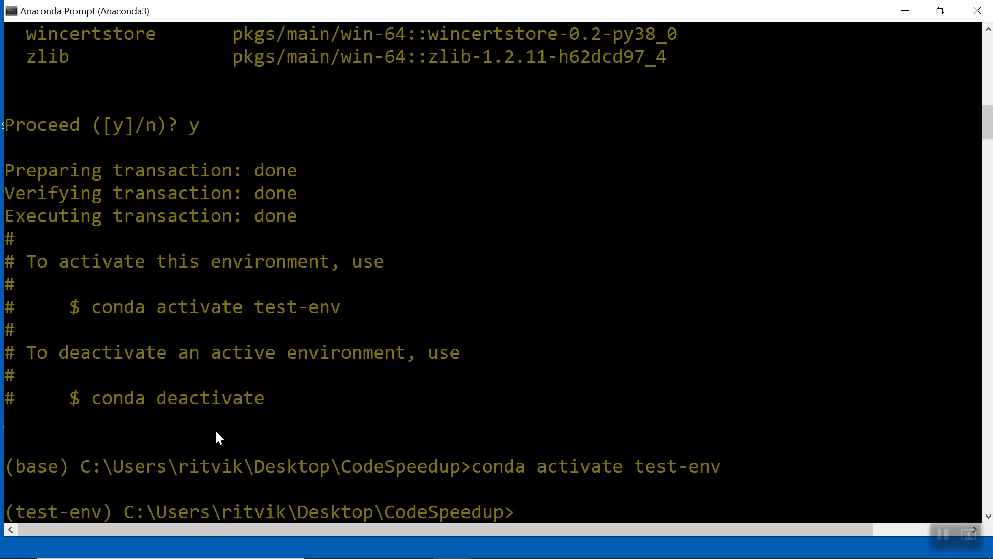
{"action": "mouse_move", "coordinate": [72, 480]}
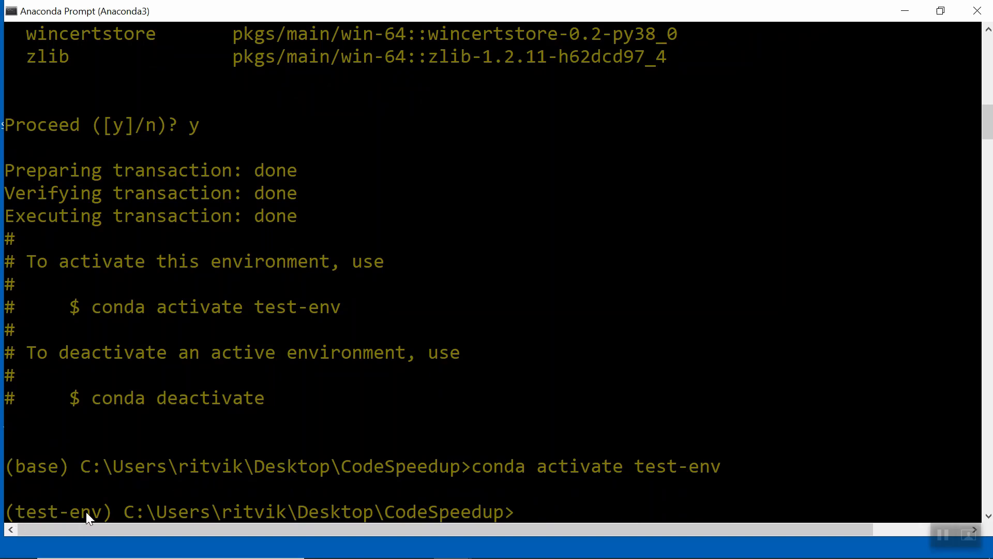
{"action": "mouse_move", "coordinate": [193, 510]}
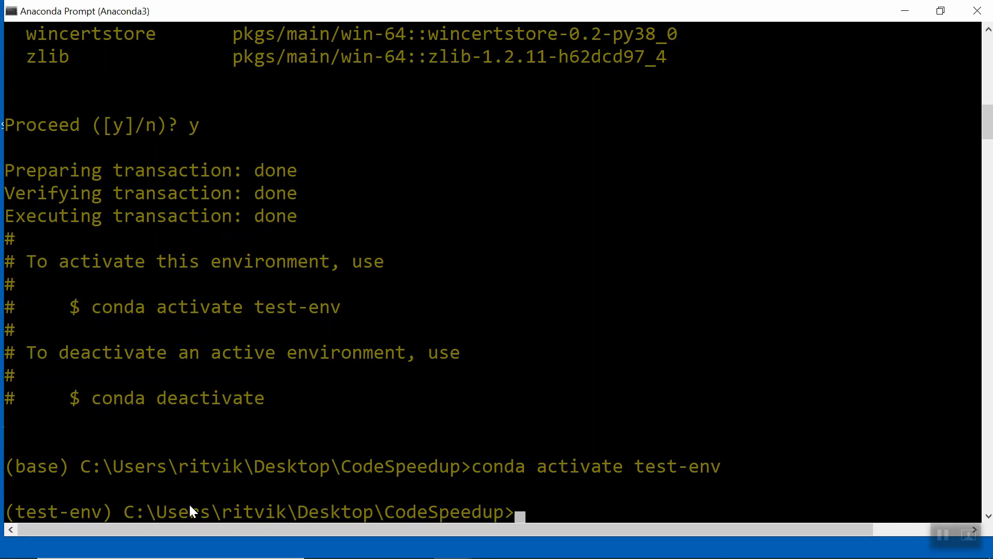
{"action": "type", "text": "pyt"}
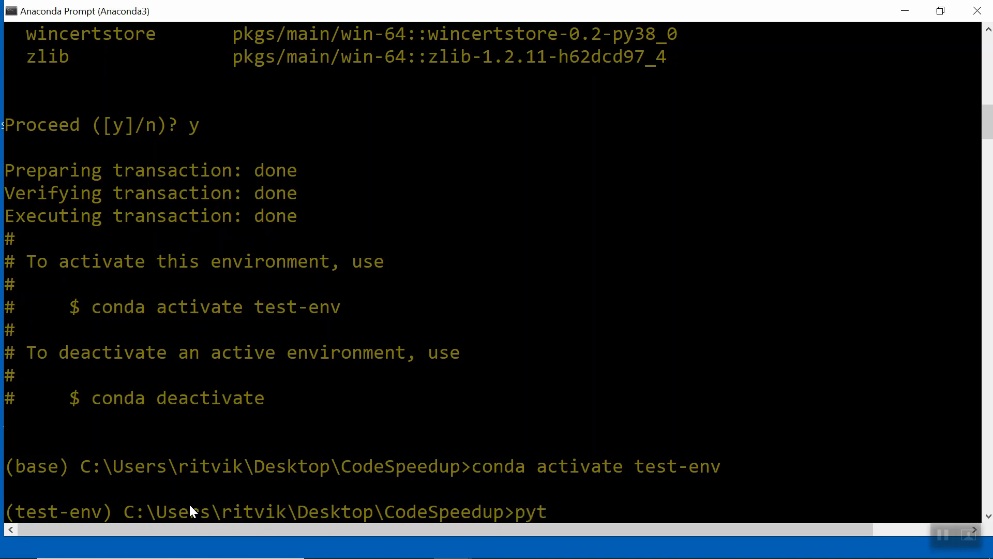
{"action": "key", "text": "enter"}
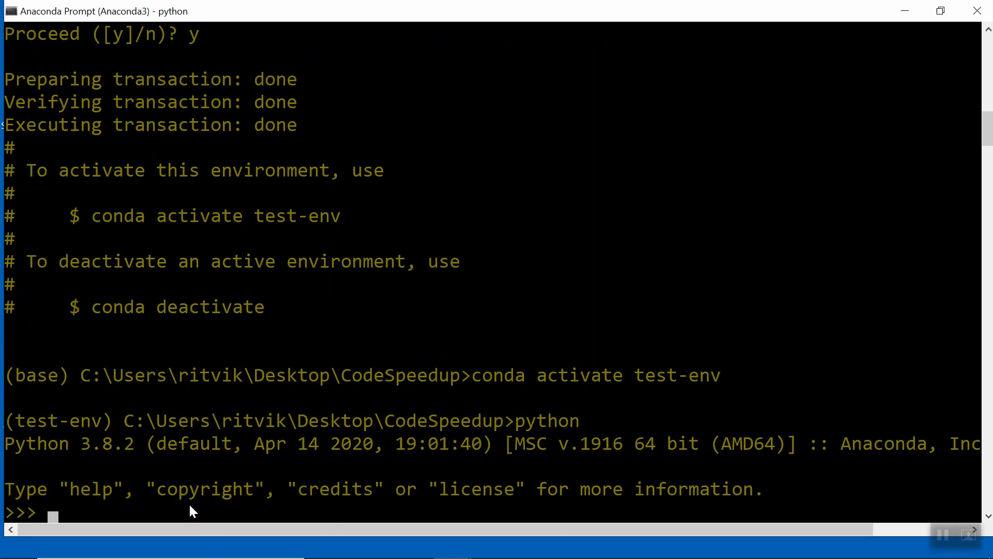
{"action": "type", "text": "import pandas"}
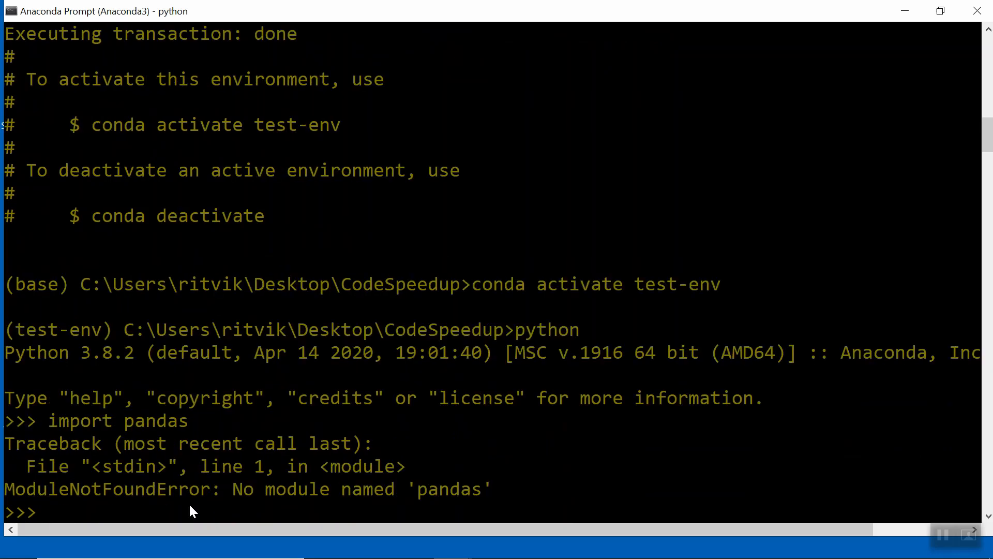
{"action": "mouse_move", "coordinate": [474, 497]}
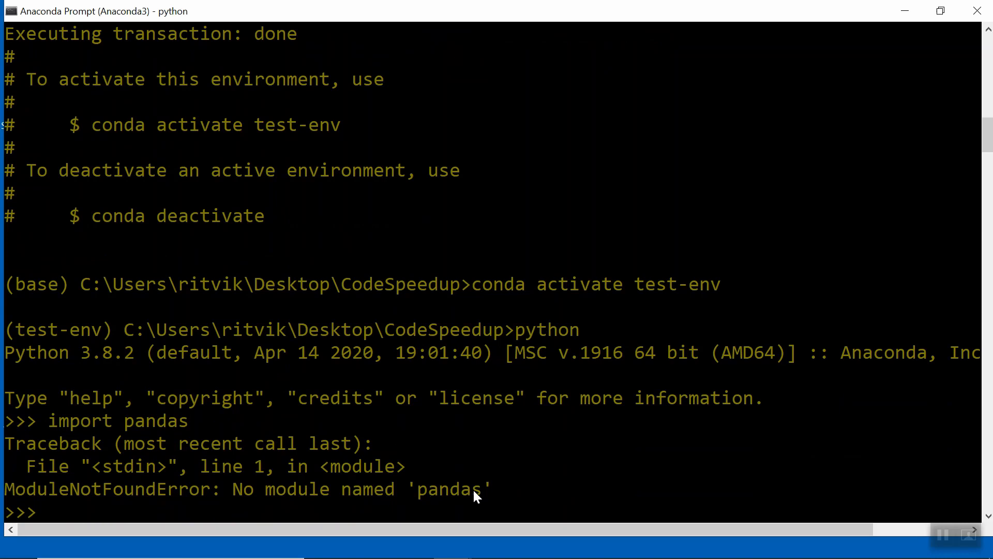
{"action": "type", "text": "q"}
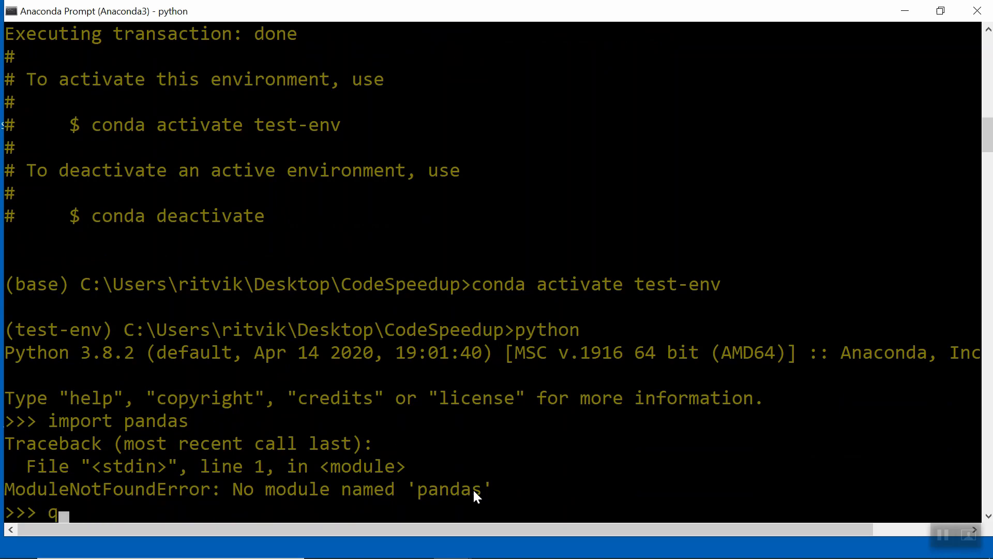
{"action": "type", "text": "uit()"}
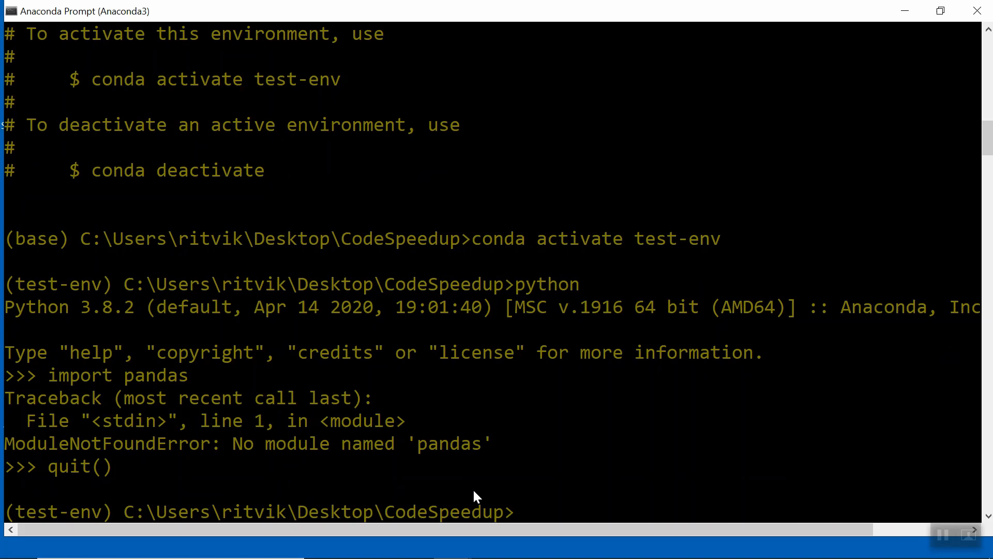
{"action": "type", "text": "pip install"}
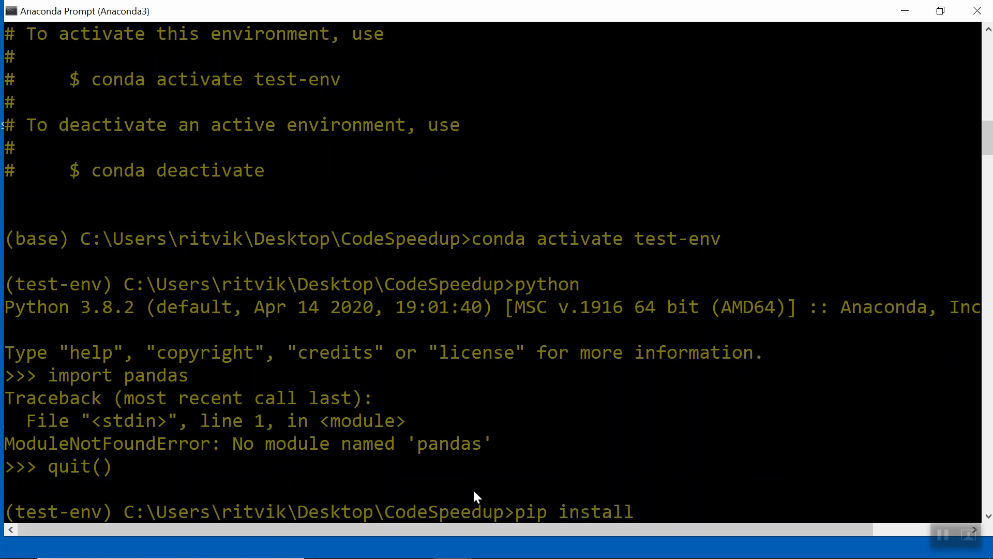
- Install pandas 1.0.3 with numpy, pytz, python-dateutil and six into test-env via pip
{"action": "type", "text": "pandas"}
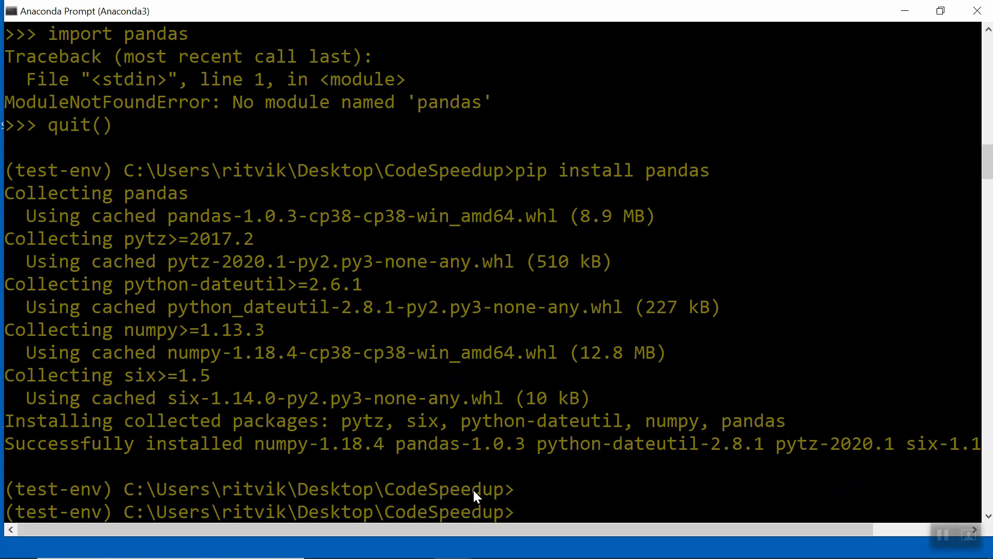
{"action": "type", "text": "pip install fol"}
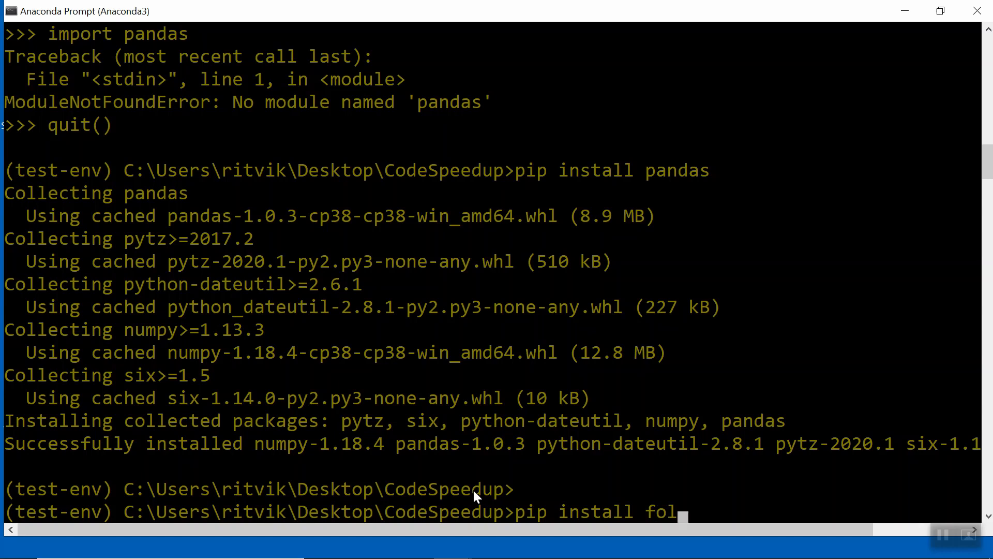
{"action": "type", "text": "iu"}
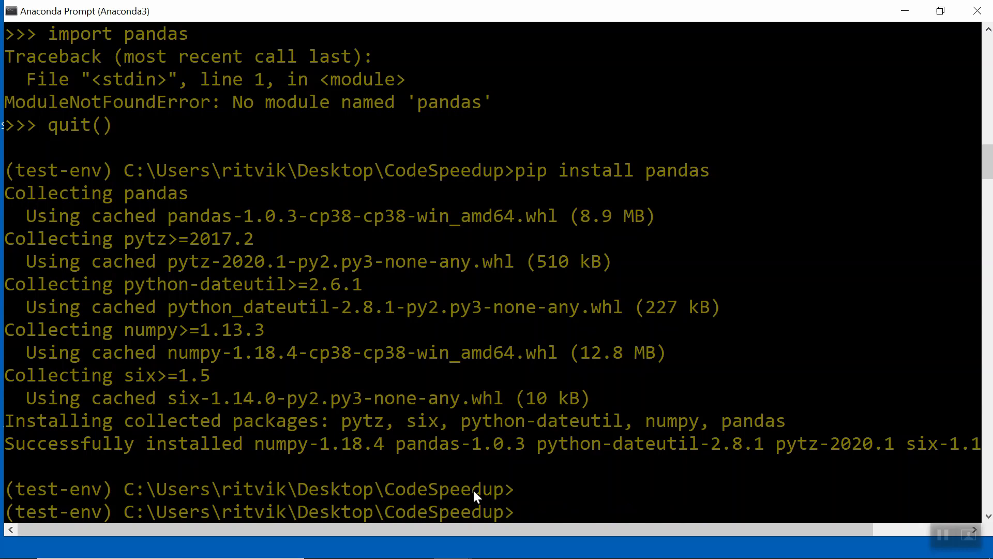
- Freeze test-env's installed packages into requirements.txt with pip freeze
{"action": "type", "text": "pip free"}
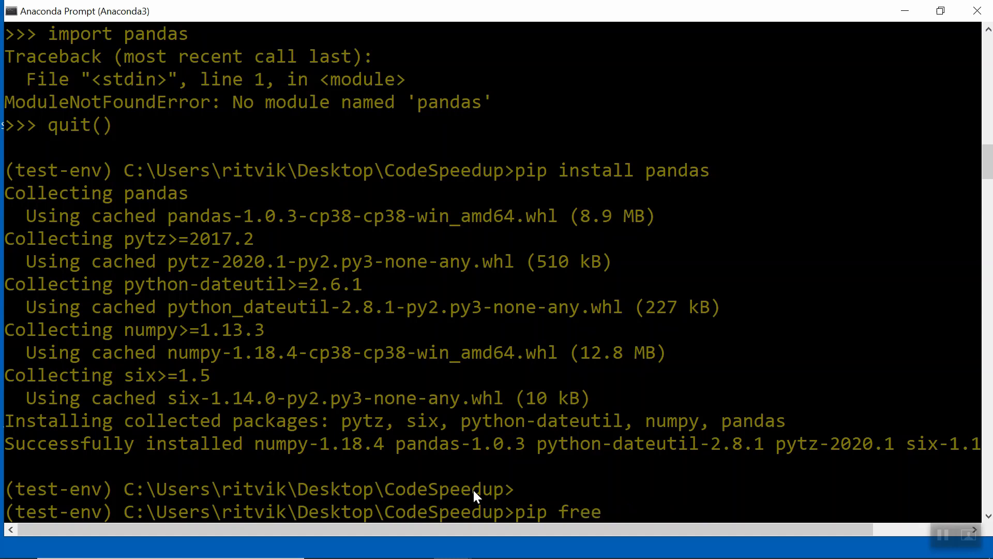
{"action": "type", "text": "ze > re"}
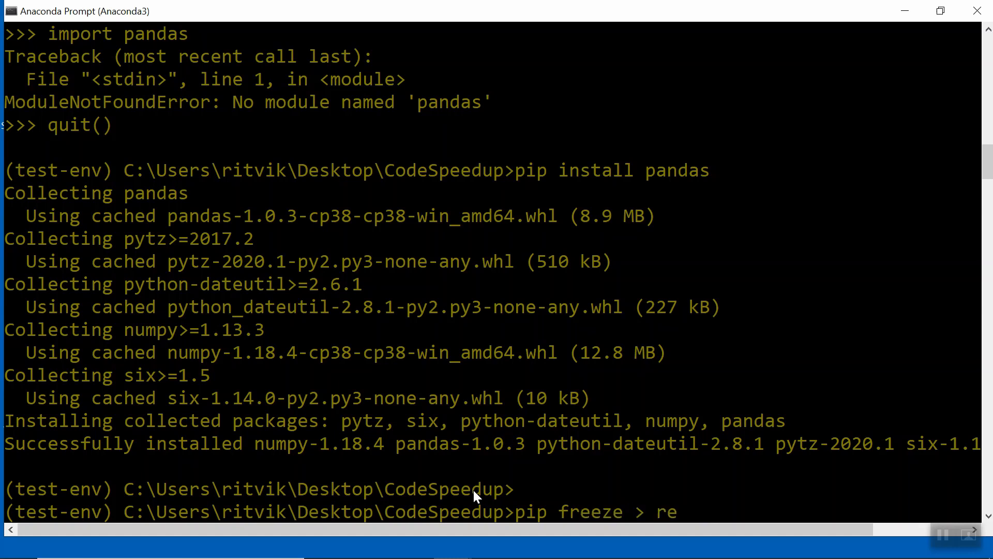
{"action": "type", "text": "quirements.txt"}
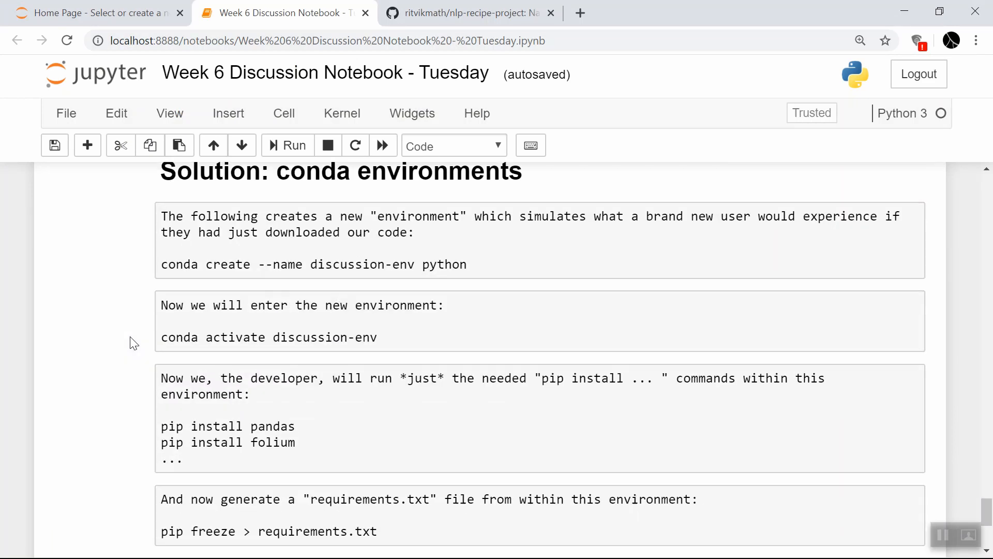
{"action": "scroll", "scroll_direction": "down", "scroll_amount": 3}
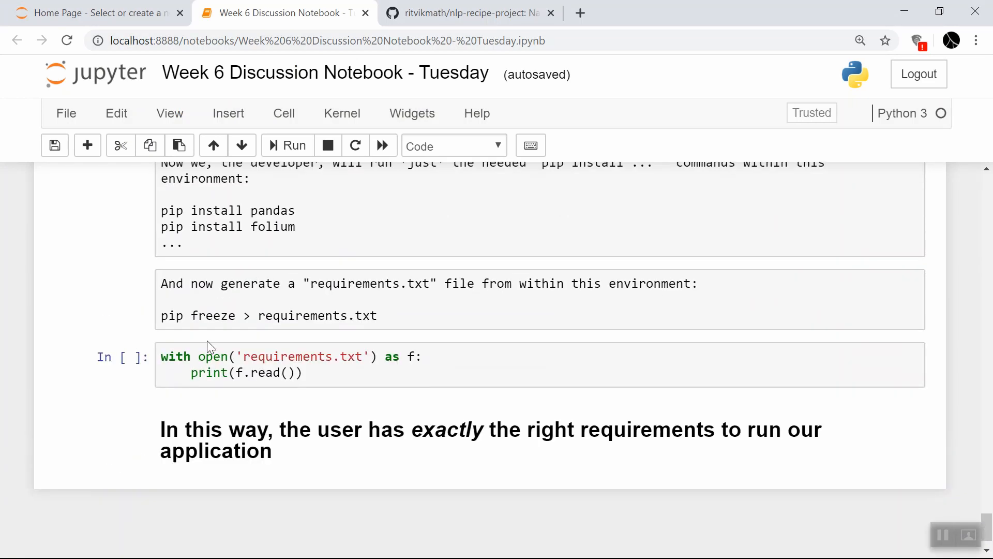
{"action": "left_click", "coordinate": [286, 146]}
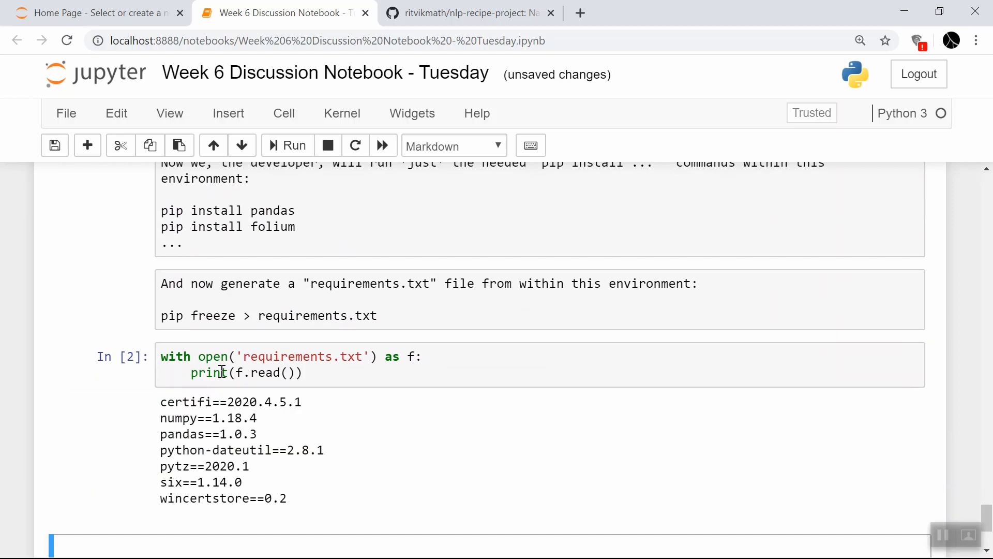
{"action": "scroll", "scroll_direction": "down", "scroll_amount": 3}
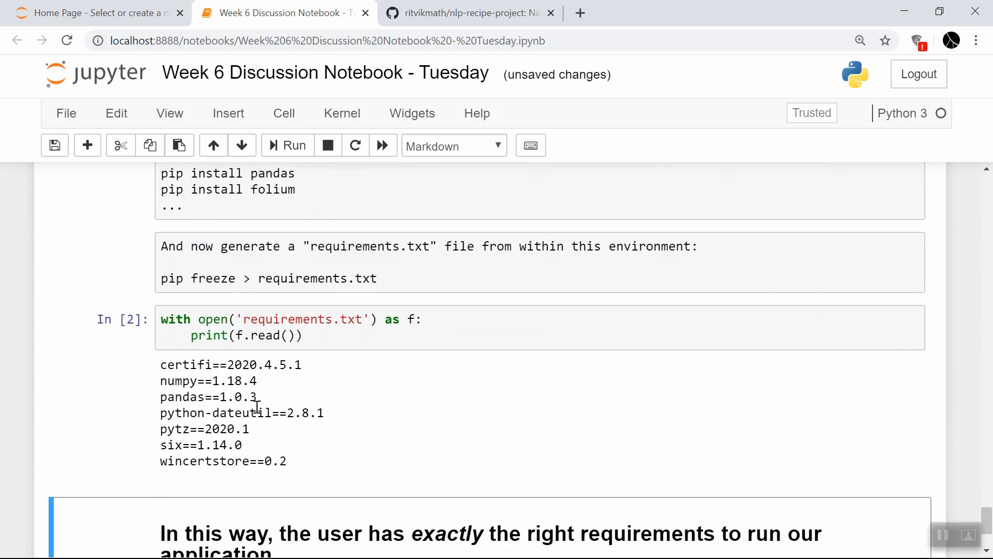
{"action": "scroll", "scroll_direction": "down", "scroll_amount": 3}
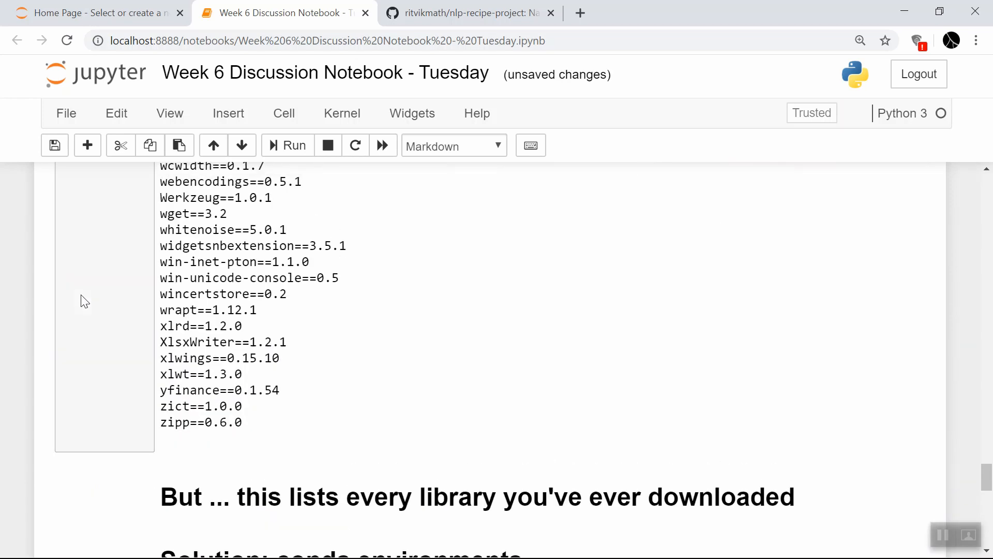
{"action": "scroll", "scroll_direction": "down", "scroll_amount": 3}
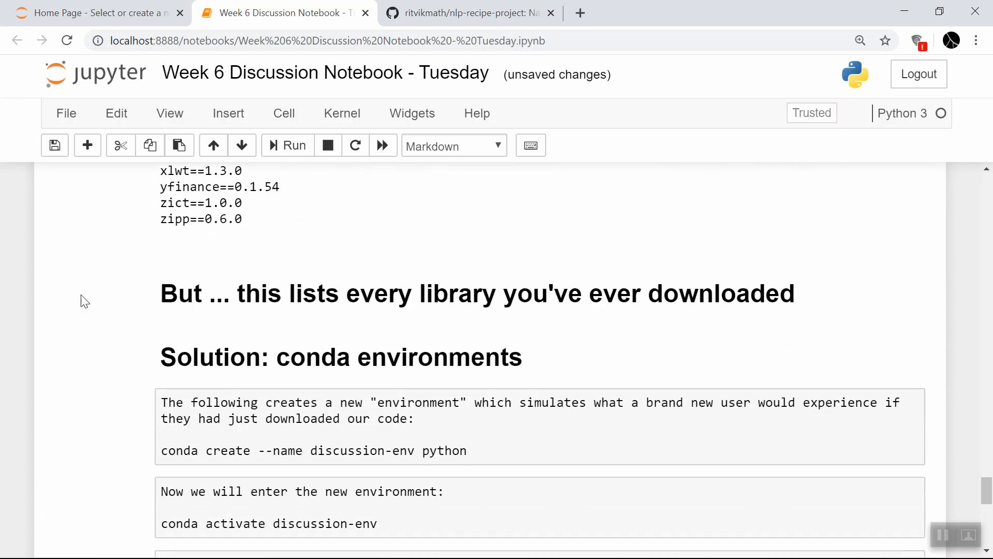
{"action": "scroll", "scroll_direction": "down", "scroll_amount": 3}
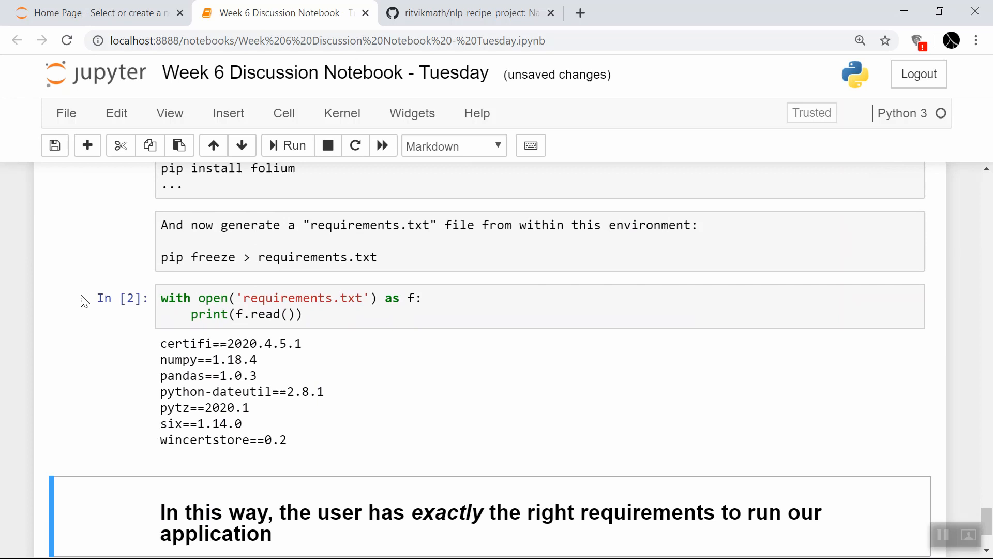
{"action": "mouse_move", "coordinate": [162, 371]}
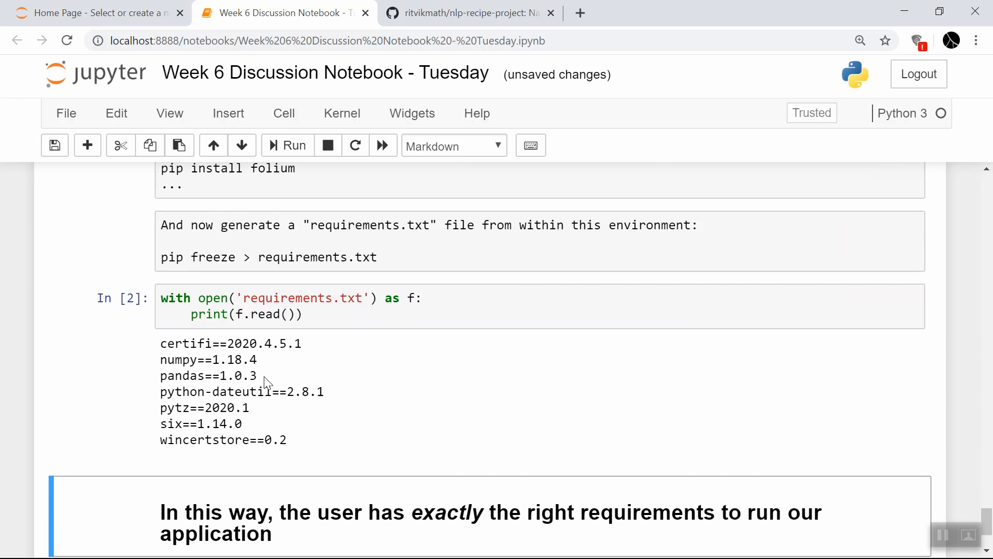
{"action": "double_click", "coordinate": [181, 359]}
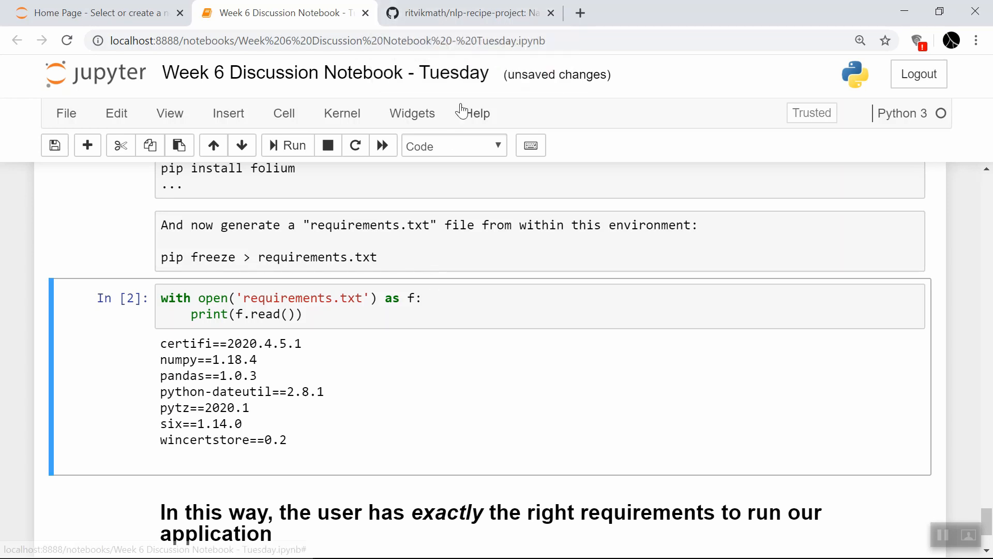
{"action": "left_click", "coordinate": [470, 13]}
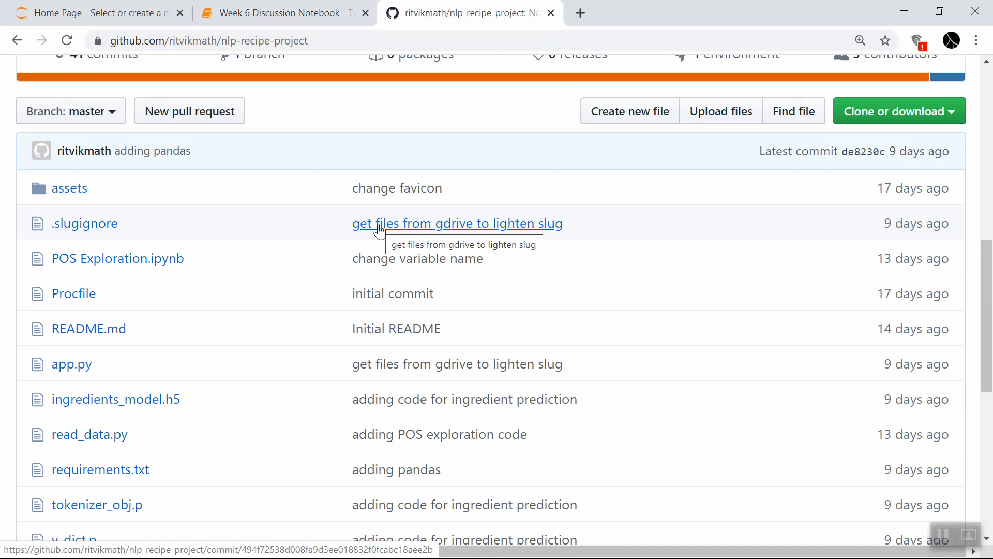
{"action": "mouse_move", "coordinate": [339, 296]}
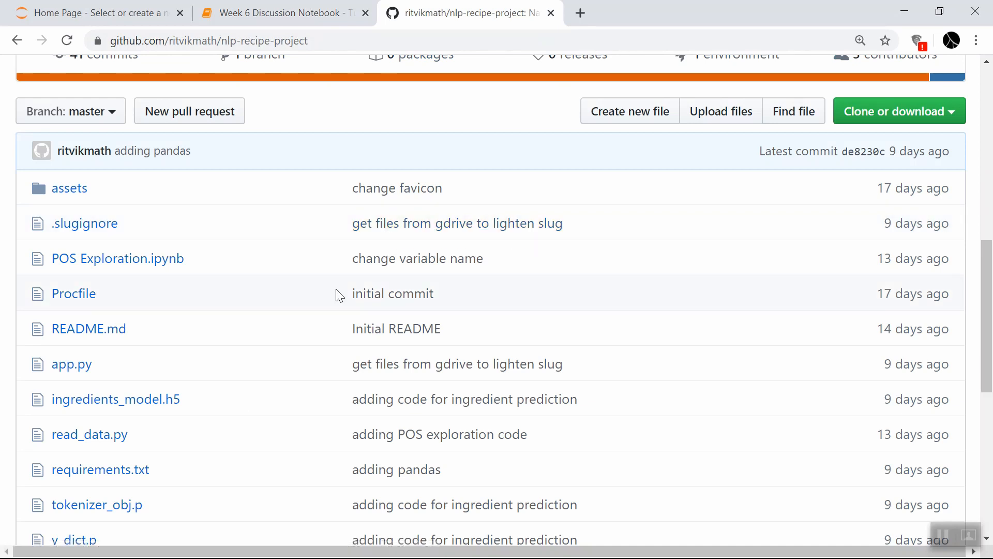
- Browse the GitHub repo's requirements.txt listing 24 pinned packages, then return to the notebook
{"action": "scroll", "scroll_direction": "down", "scroll_amount": 3}
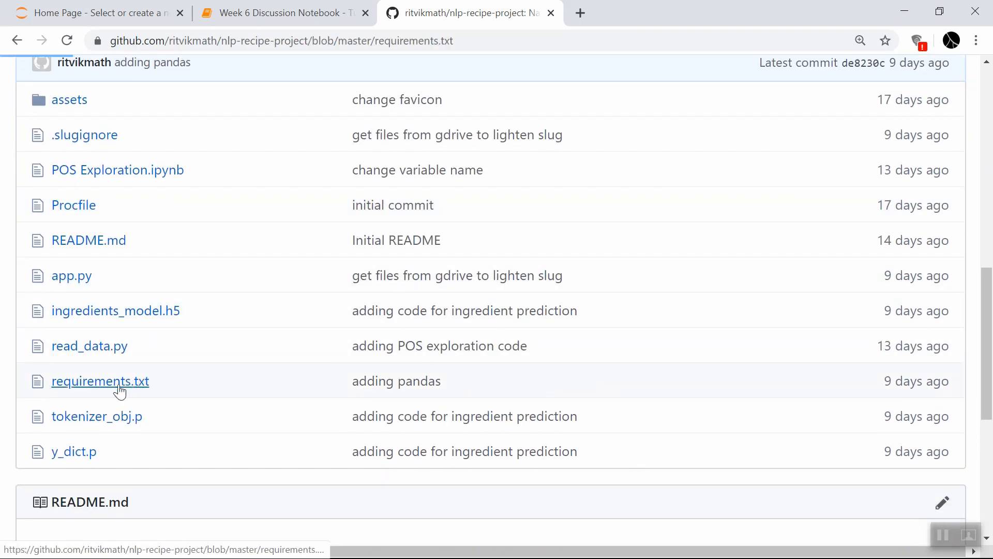
{"action": "left_click", "coordinate": [100, 381]}
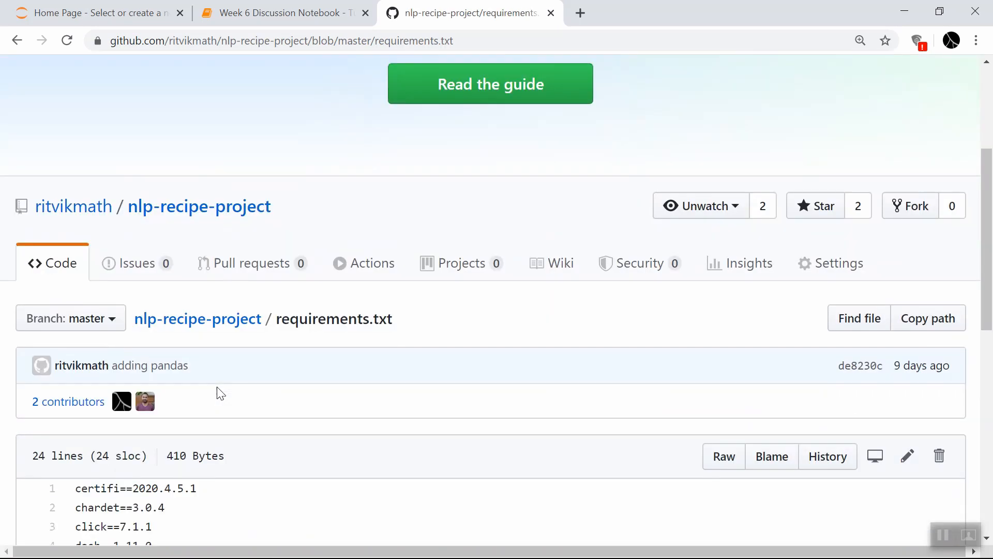
{"action": "scroll", "scroll_direction": "down", "scroll_amount": 3}
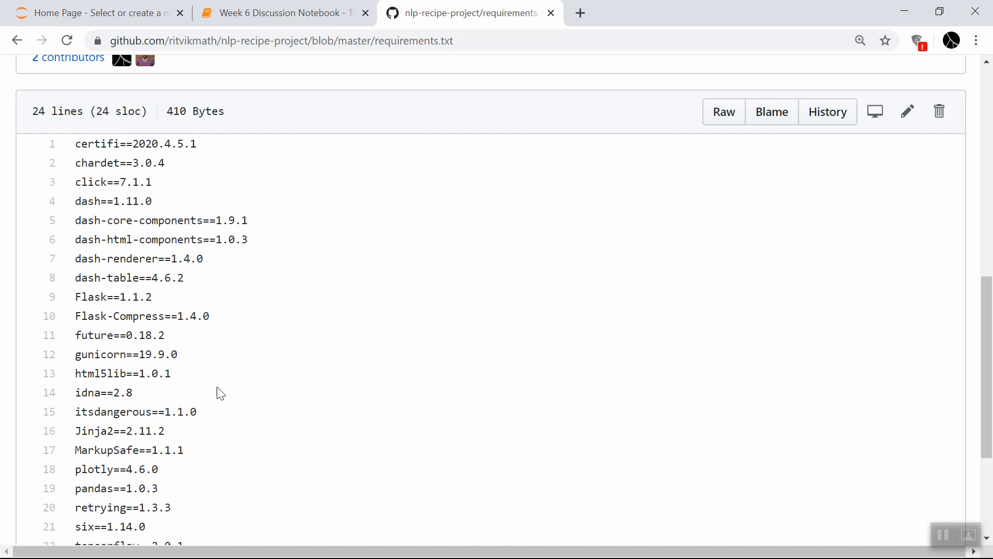
{"action": "left_click", "coordinate": [282, 12]}
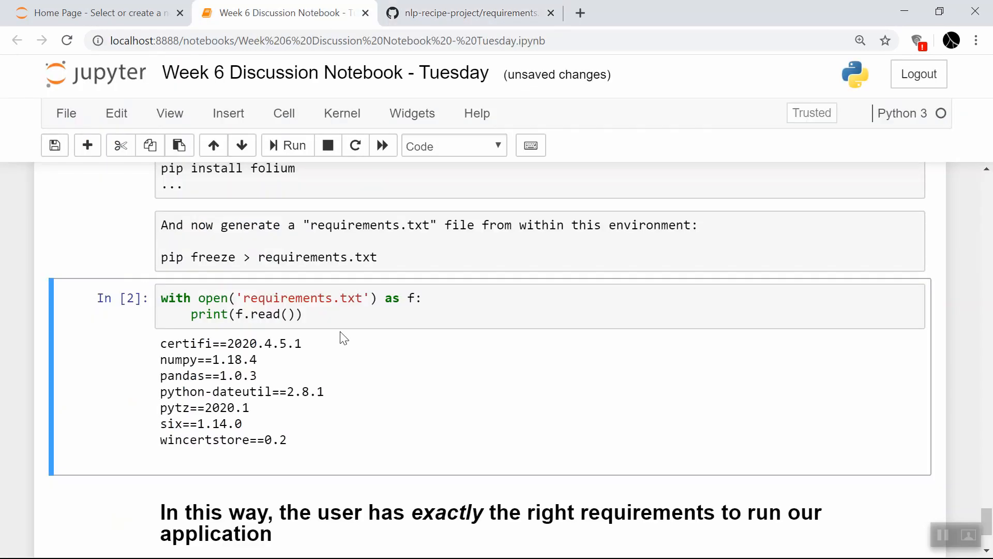
{"action": "mouse_move", "coordinate": [675, 180]}
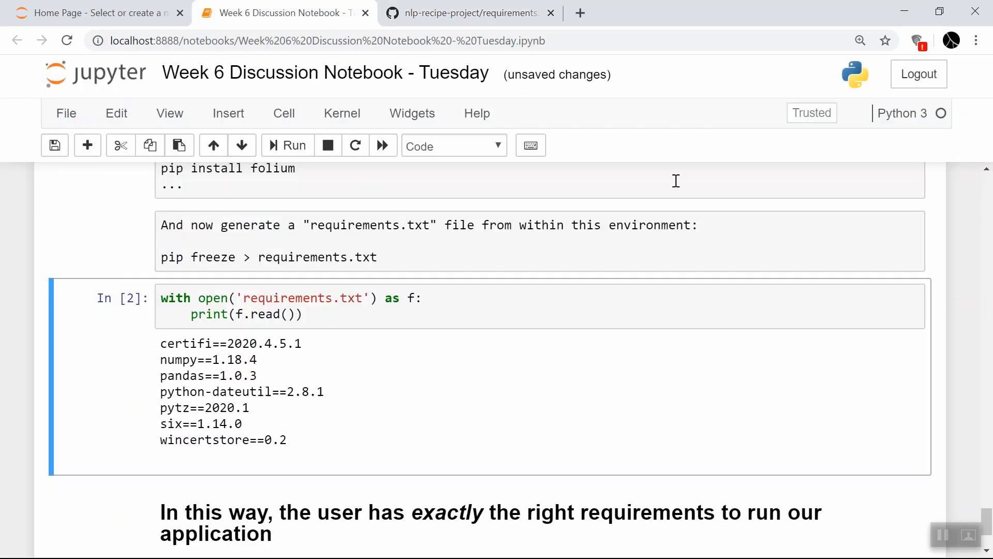
{"action": "mouse_move", "coordinate": [907, 11]}
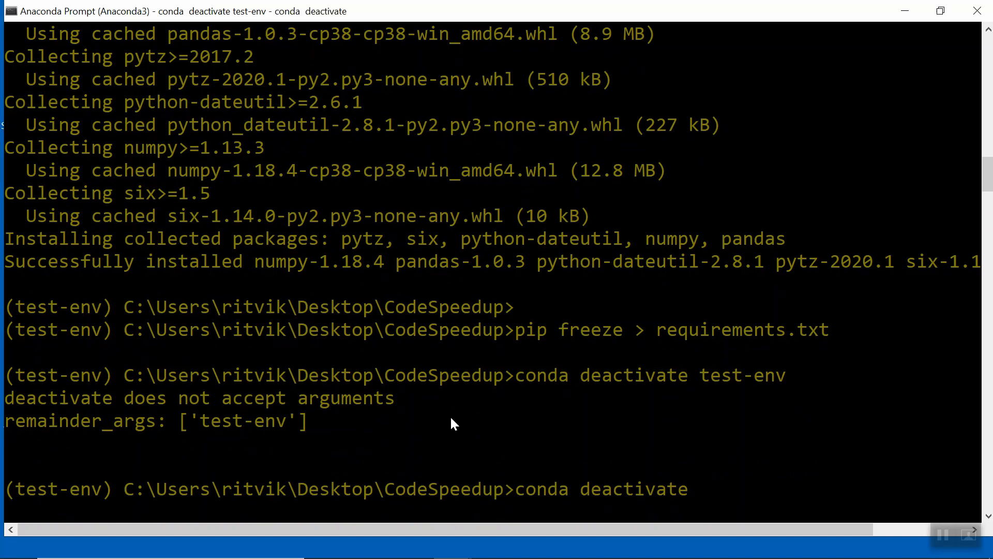
- Deactivate test-env and create a new user-env conda environment with Python
{"action": "key", "text": "enter"}
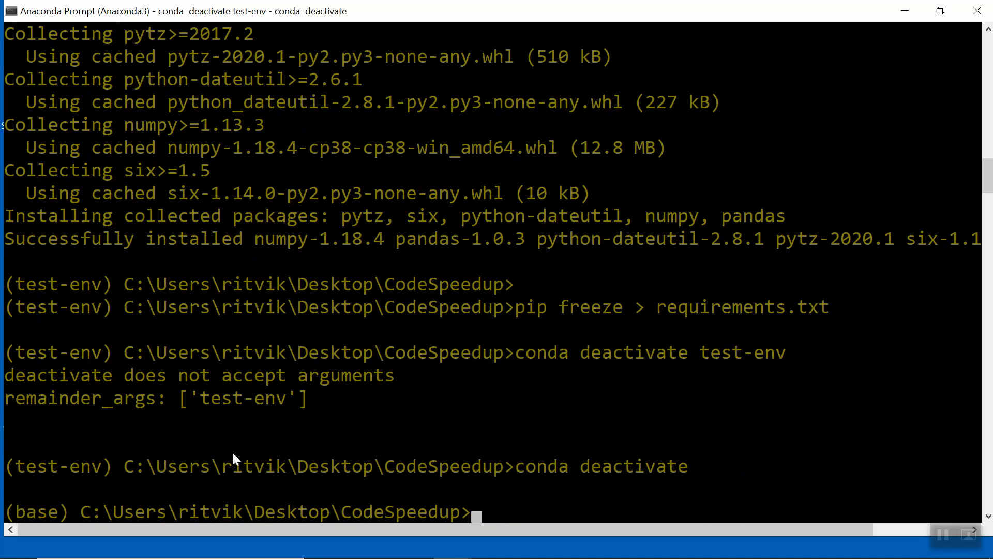
{"action": "mouse_move", "coordinate": [183, 397]}
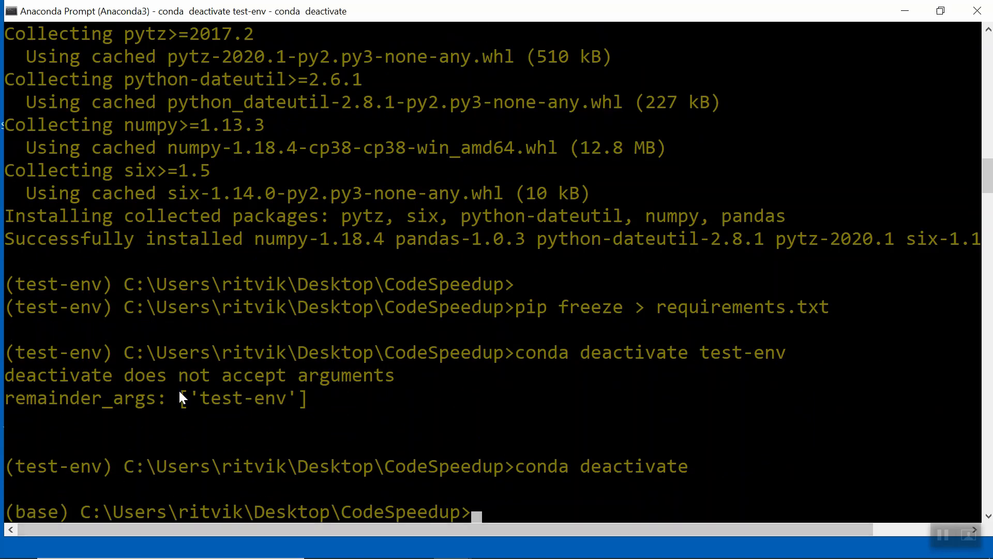
{"action": "type", "text": "conda deactivate test-env"}
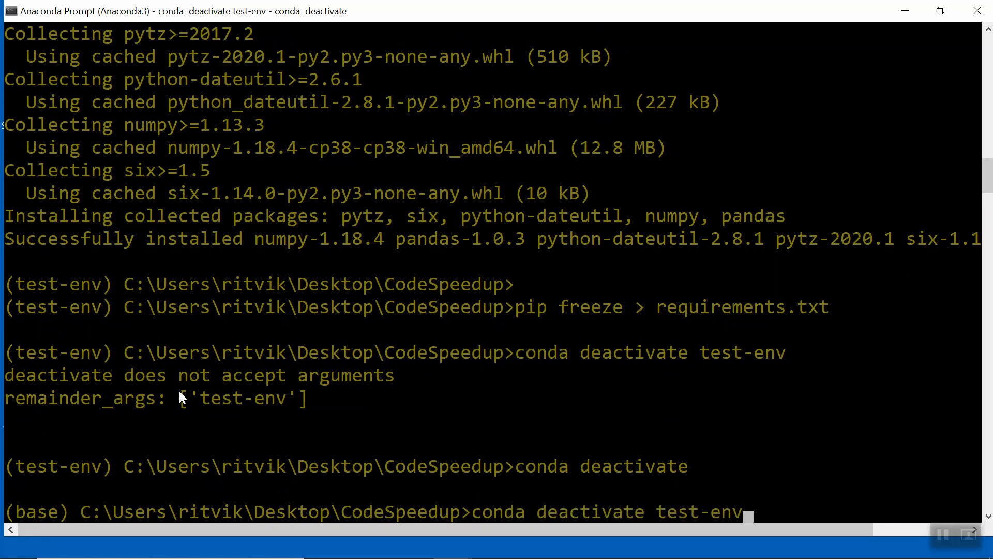
{"action": "type", "text": "conda create --name test-env python"}
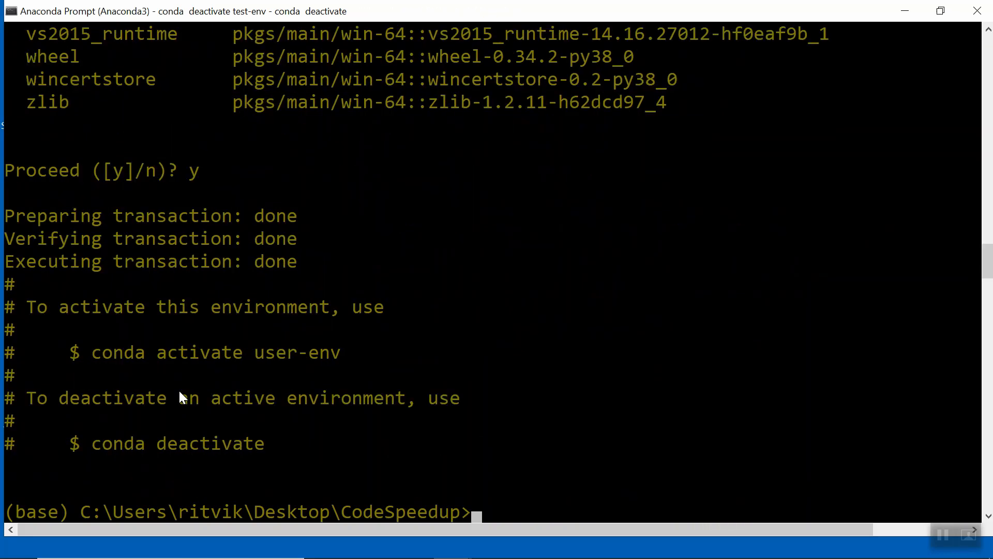
- Activate user-env, see import pandas fail with No module named 'pandas', and quit Python
{"action": "type", "text": "conda activate user-env"}
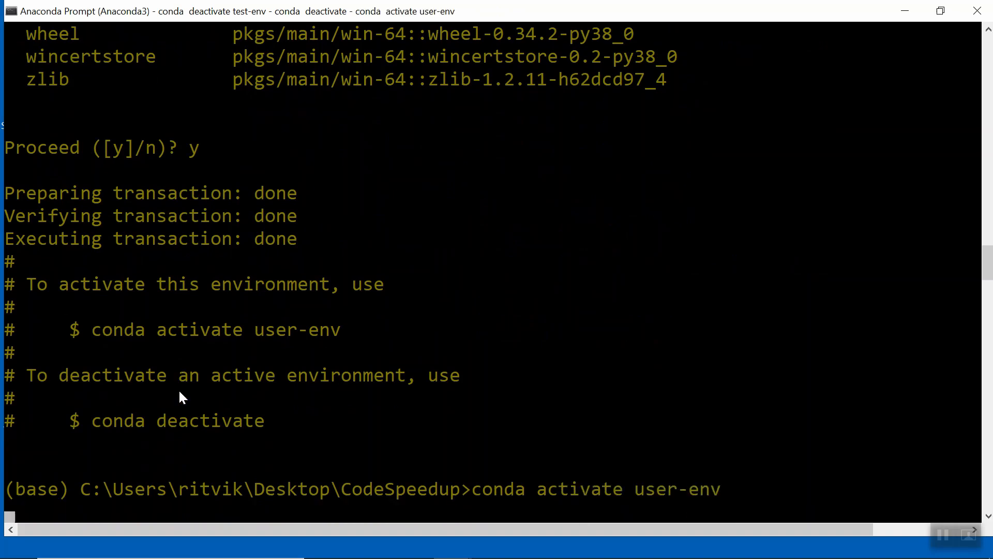
{"action": "key", "text": "enter"}
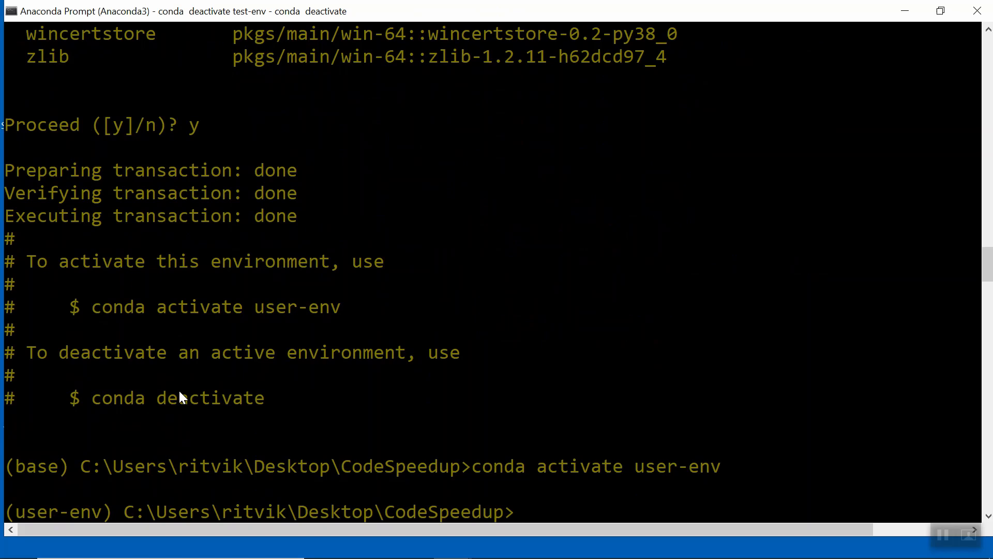
{"action": "type", "text": "python"}
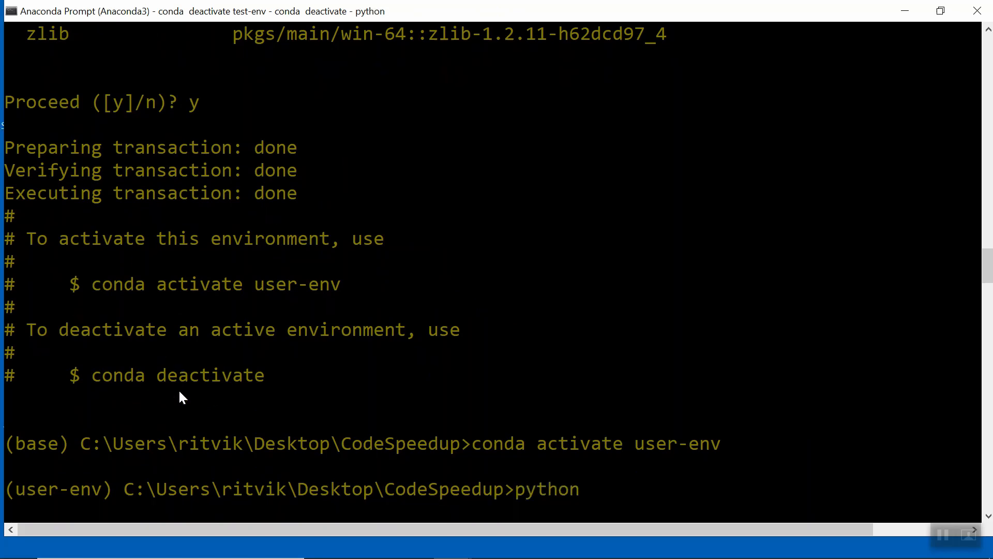
{"action": "type", "text": "import p"}
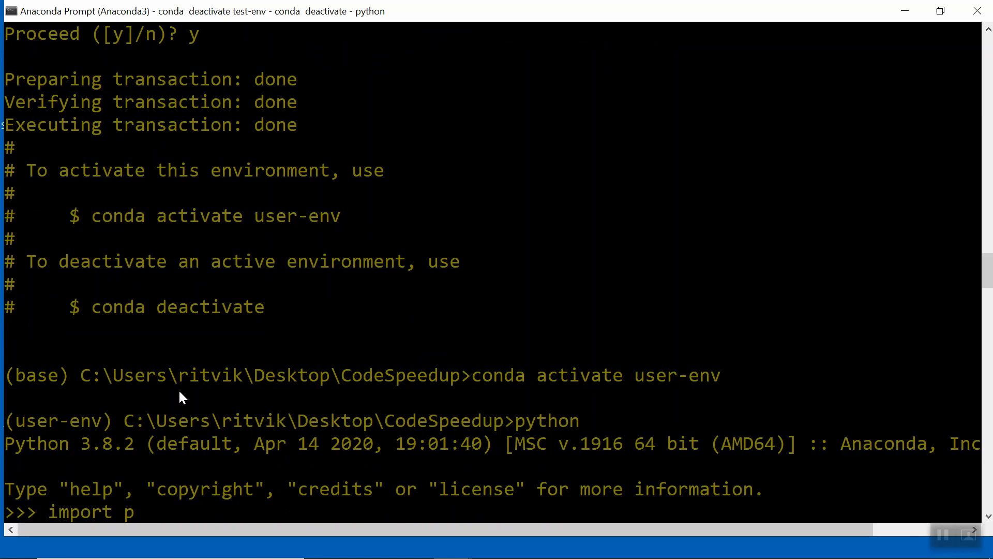
{"action": "type", "text": "andas"}
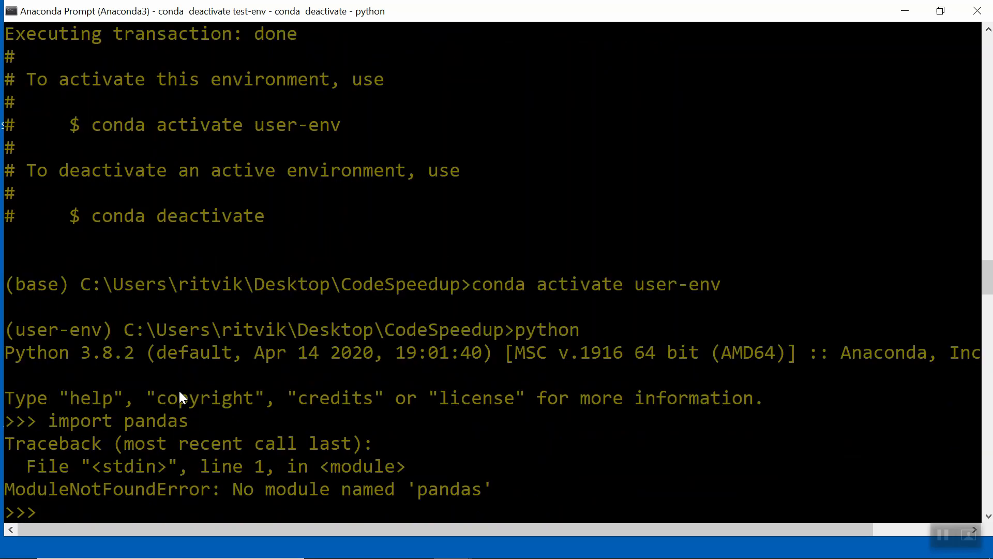
{"action": "type", "text": "quit()"}
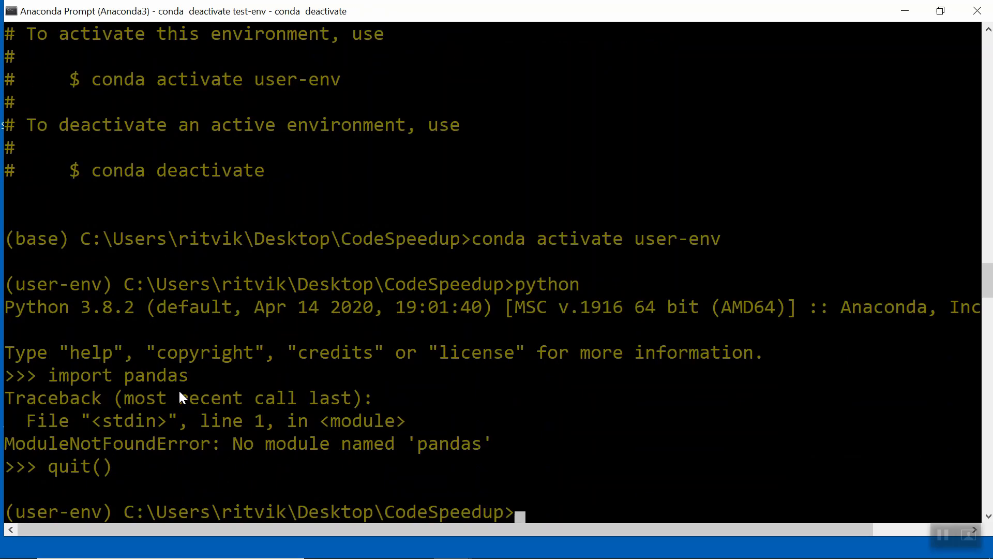
{"action": "type", "text": "pip"}
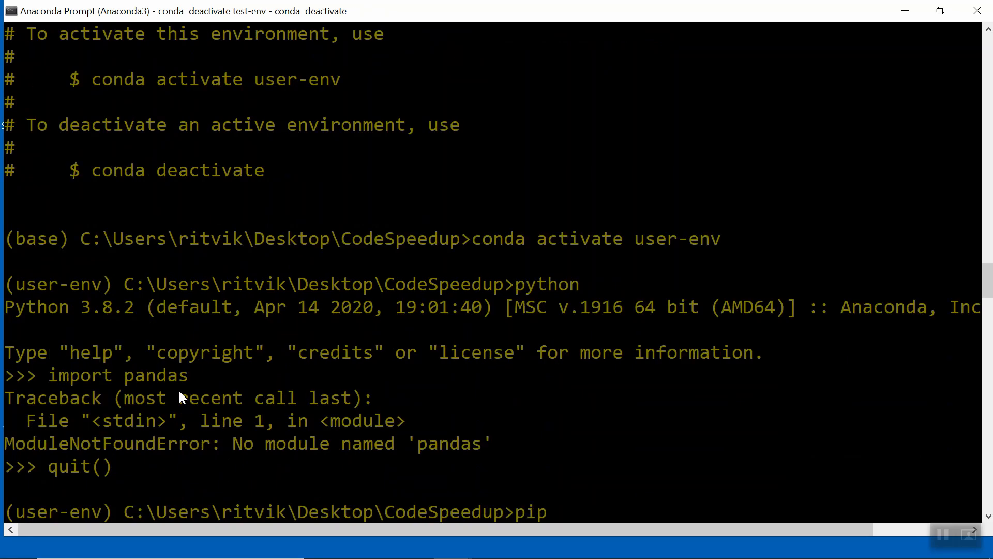
- Install packages with pip install -r requirements.txt, adding numpy, pandas, pytz, python-dateutil and six
{"action": "type", "text": "install -r r"}
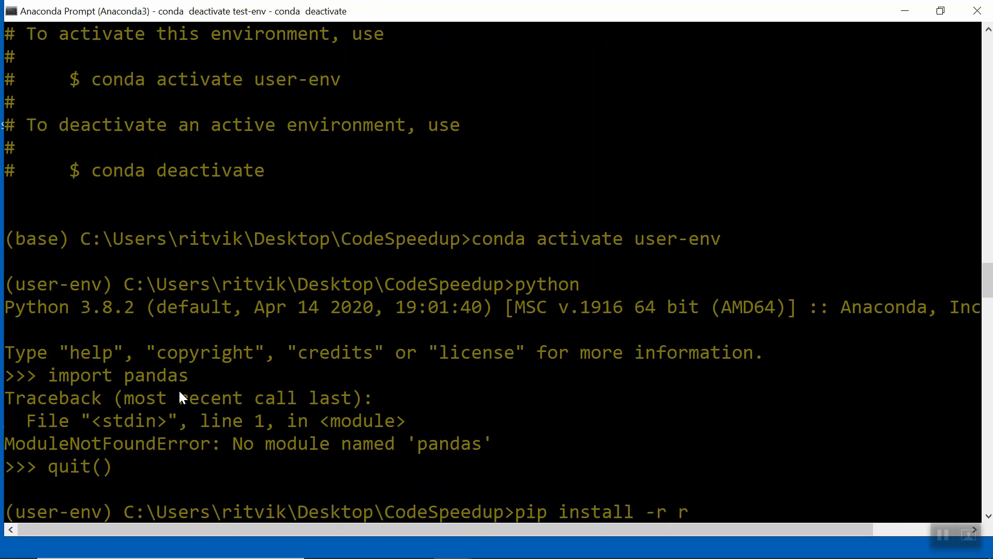
{"action": "type", "text": "equirements.txt"}
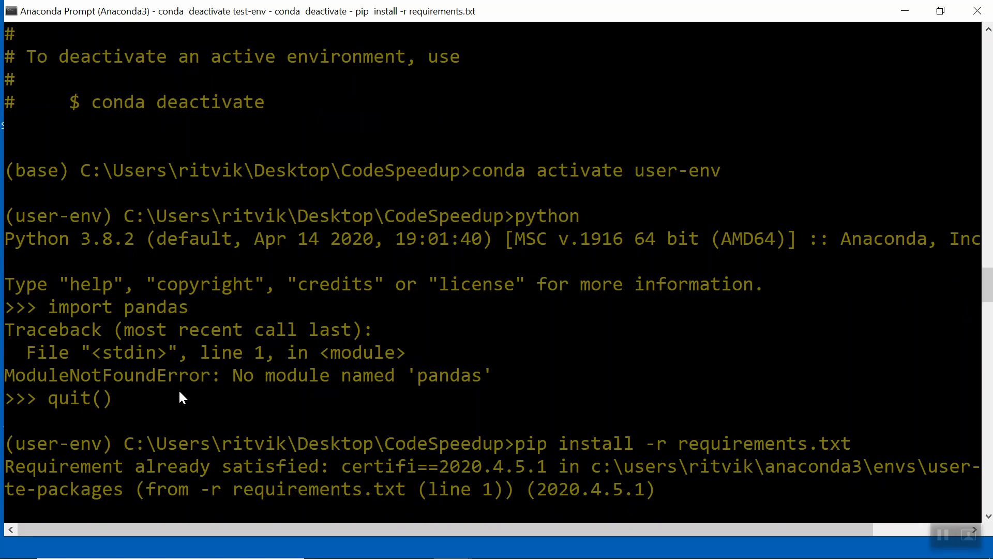
{"action": "scroll", "scroll_direction": "down", "scroll_amount": 3}
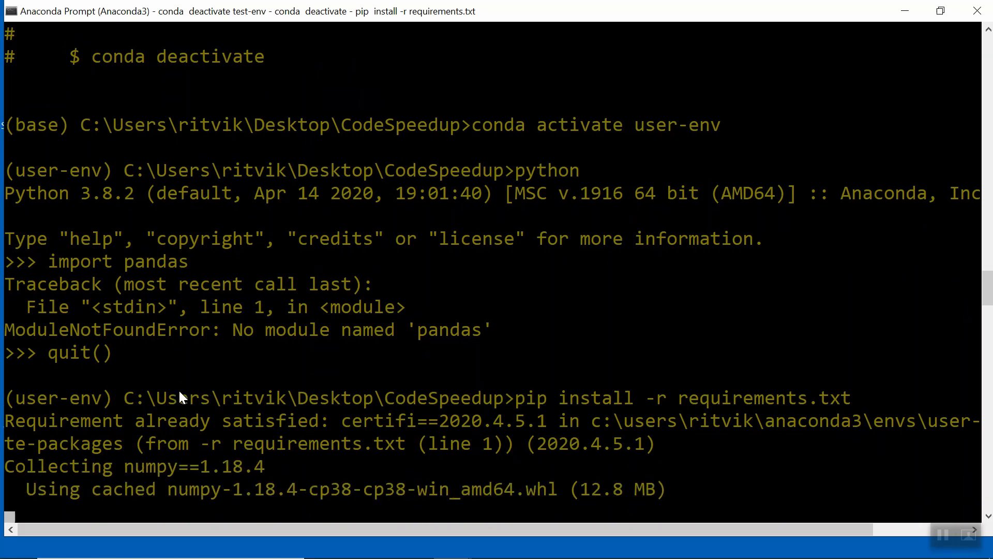
{"action": "scroll", "scroll_direction": "down", "scroll_amount": 3}
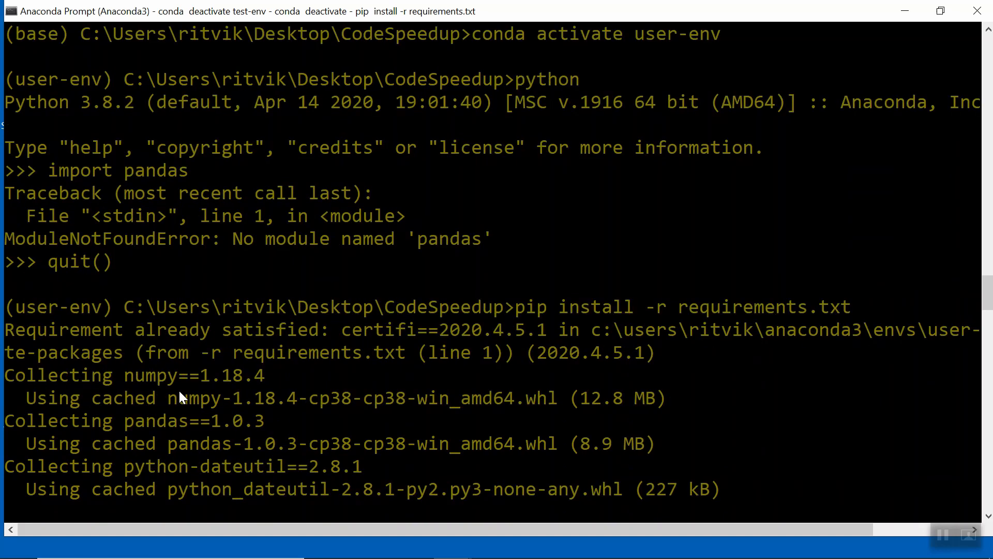
{"action": "scroll", "scroll_direction": "down", "scroll_amount": 3}
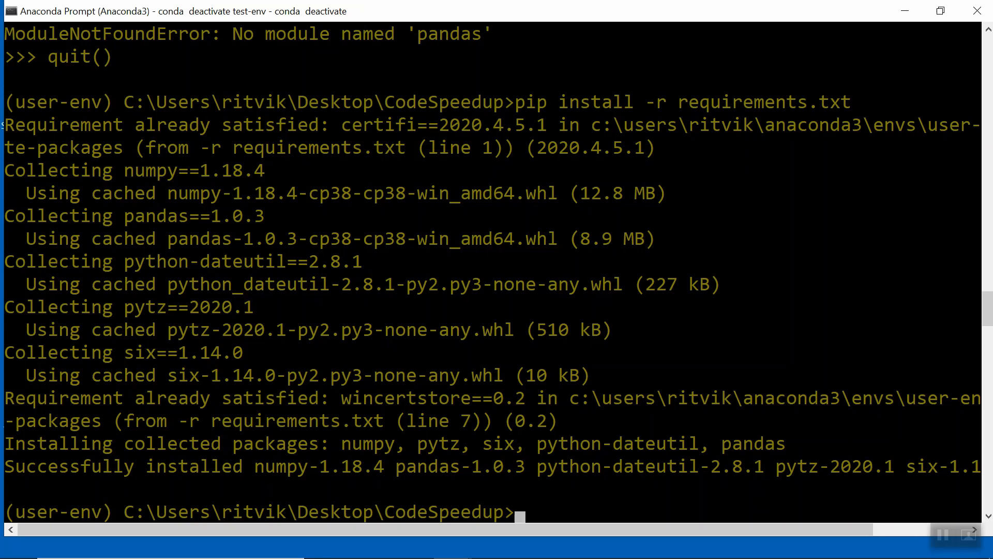
- Start Python in user-env and enter 'import pandas' at the interpreter
{"action": "type", "text": "python"}
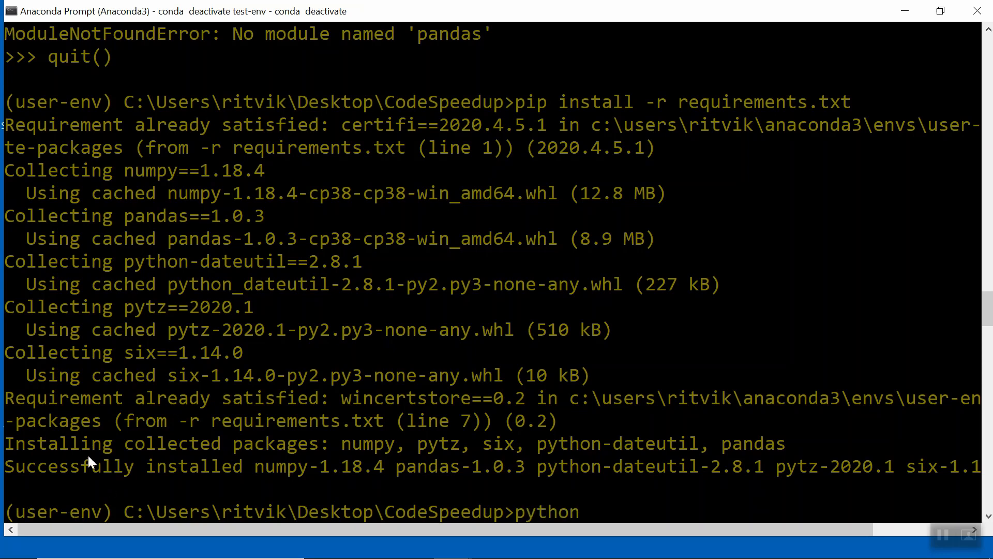
{"action": "type", "text": "import pand"}
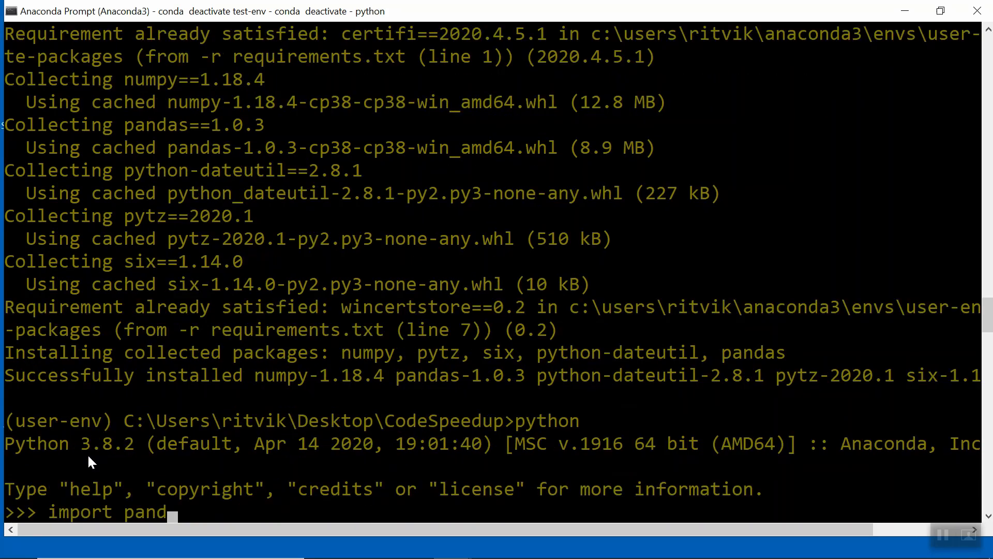
{"action": "type", "text": "as"}
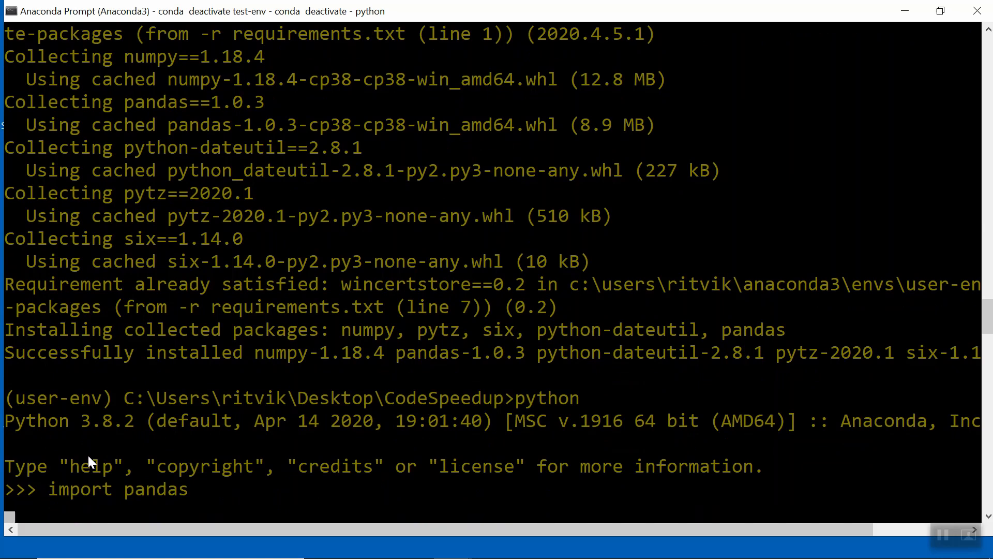